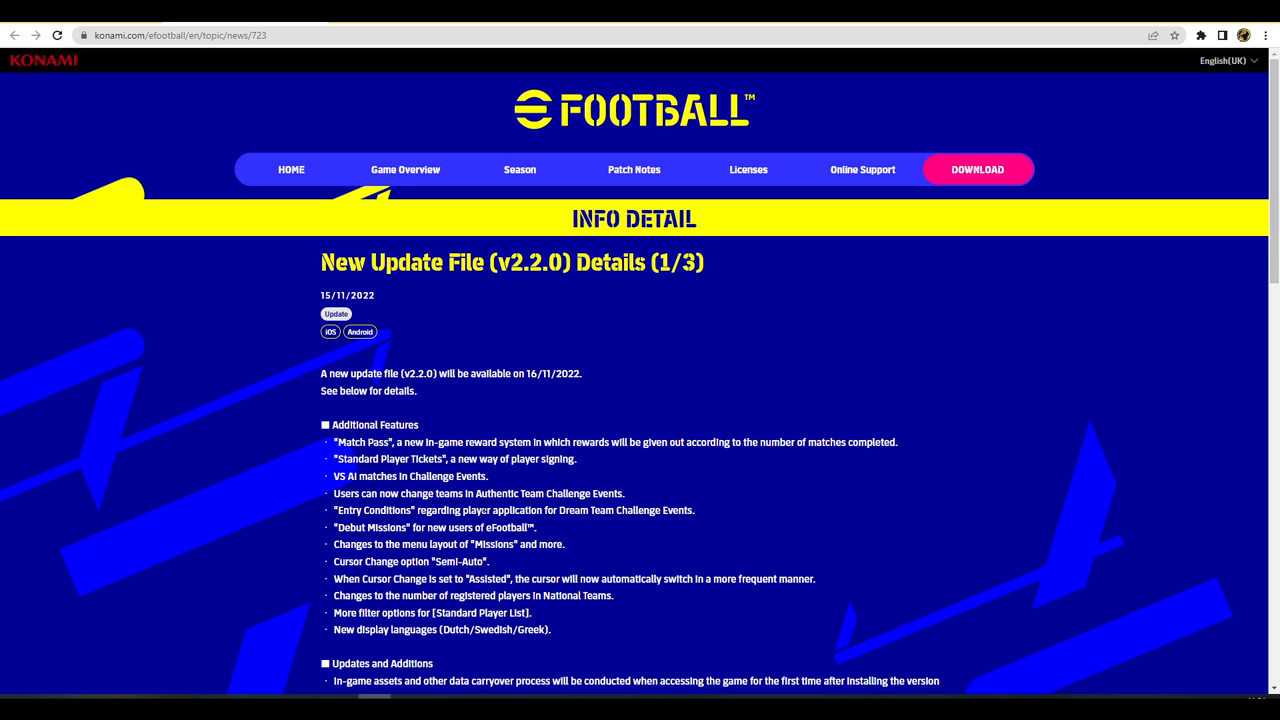
Highlight then deselect the Additional Features and updated-data lists on the Details (1/3) page
scroll(down, 3)
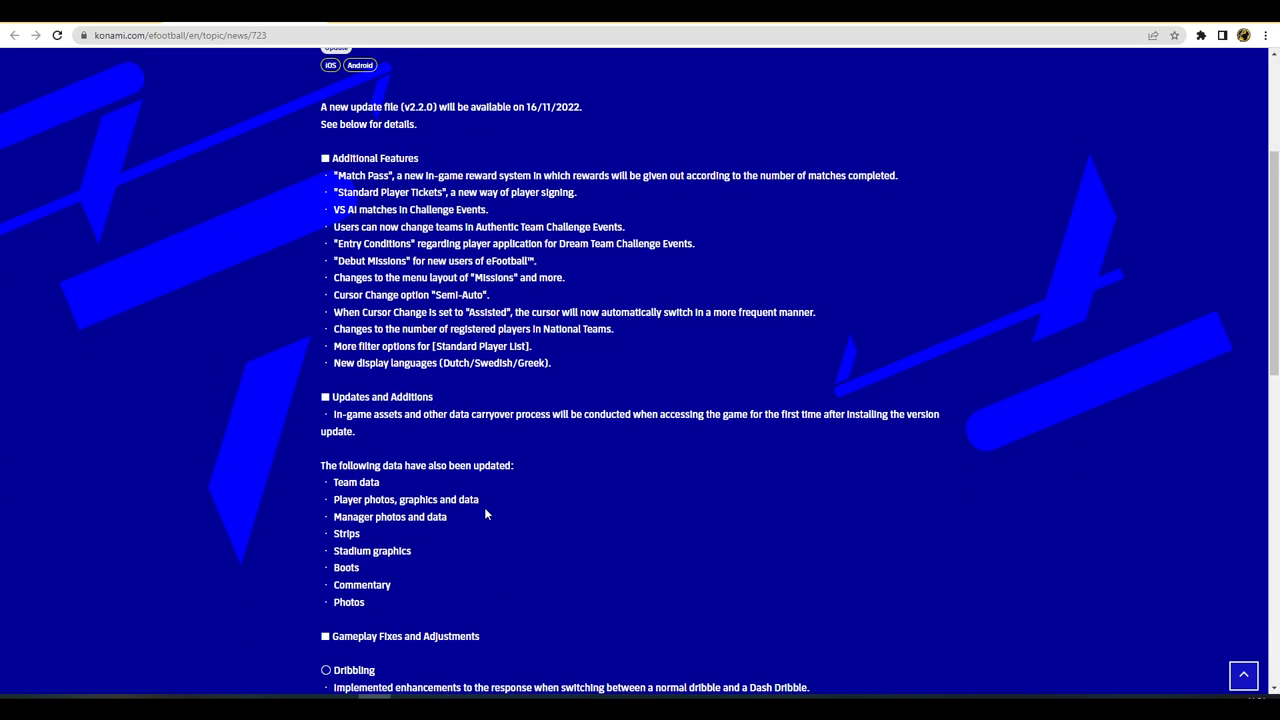
mouse_move(624, 252)
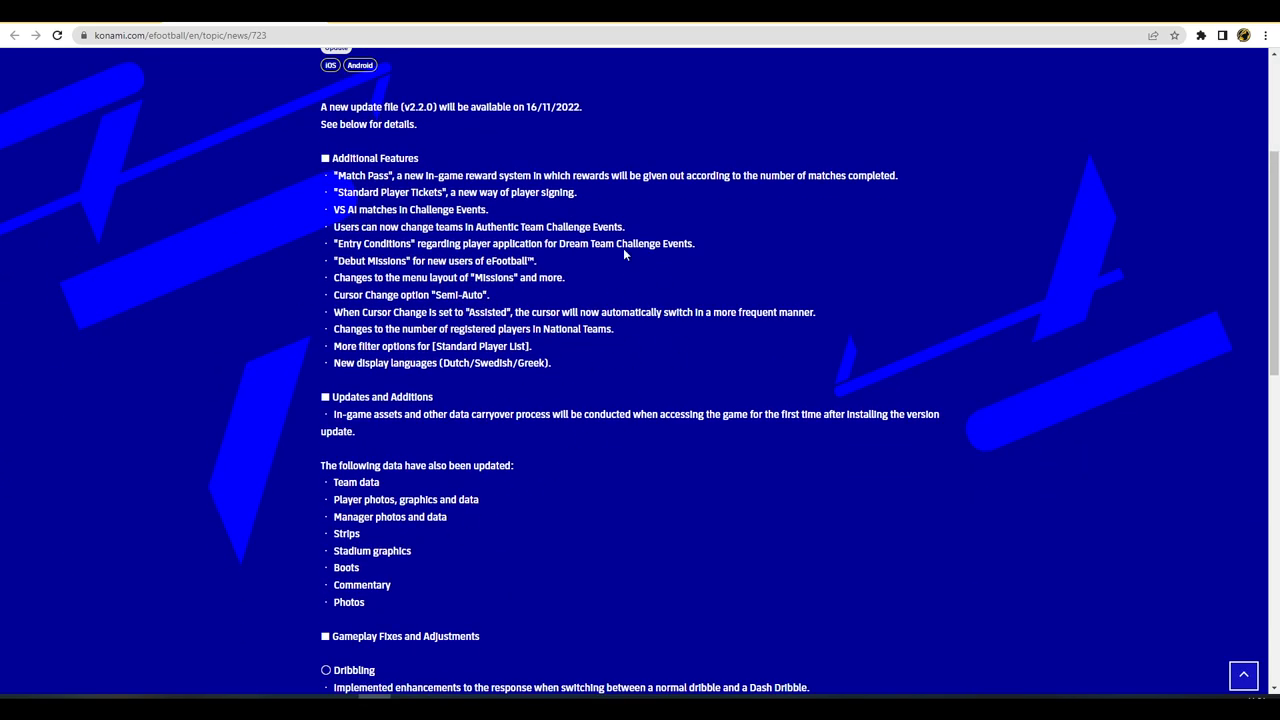
mouse_move(624, 256)
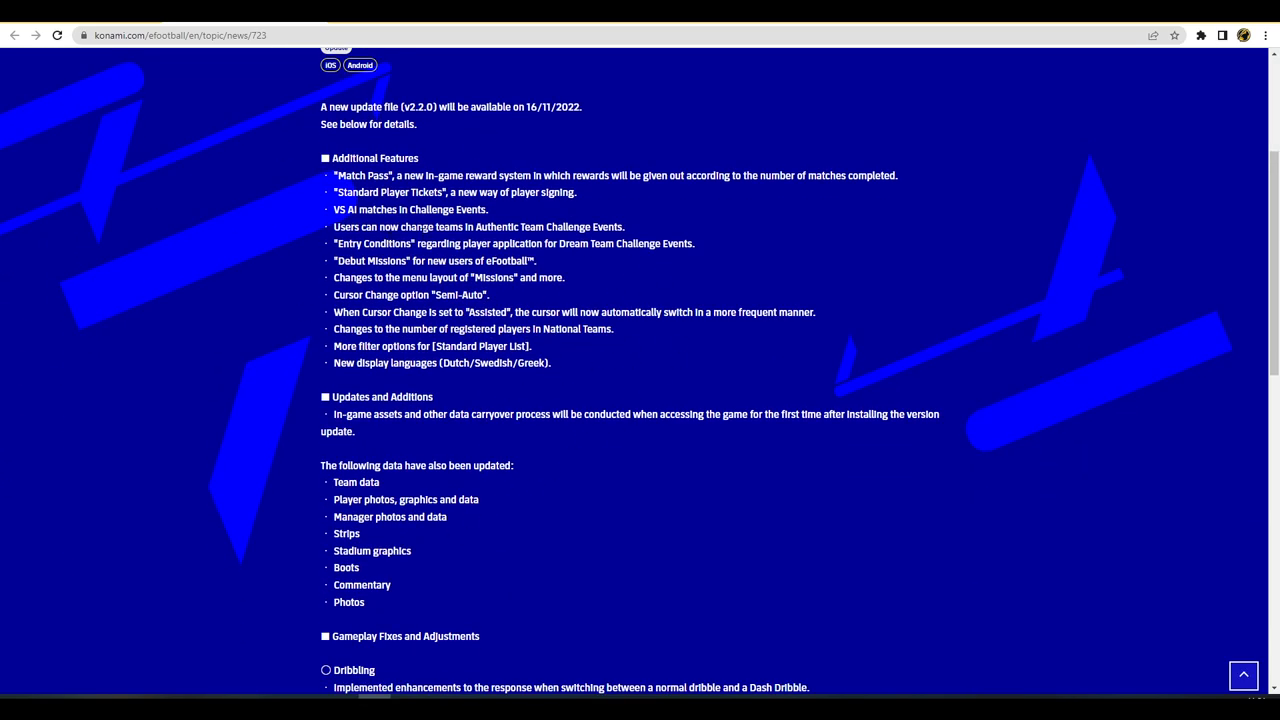
drag(320, 106, 532, 636)
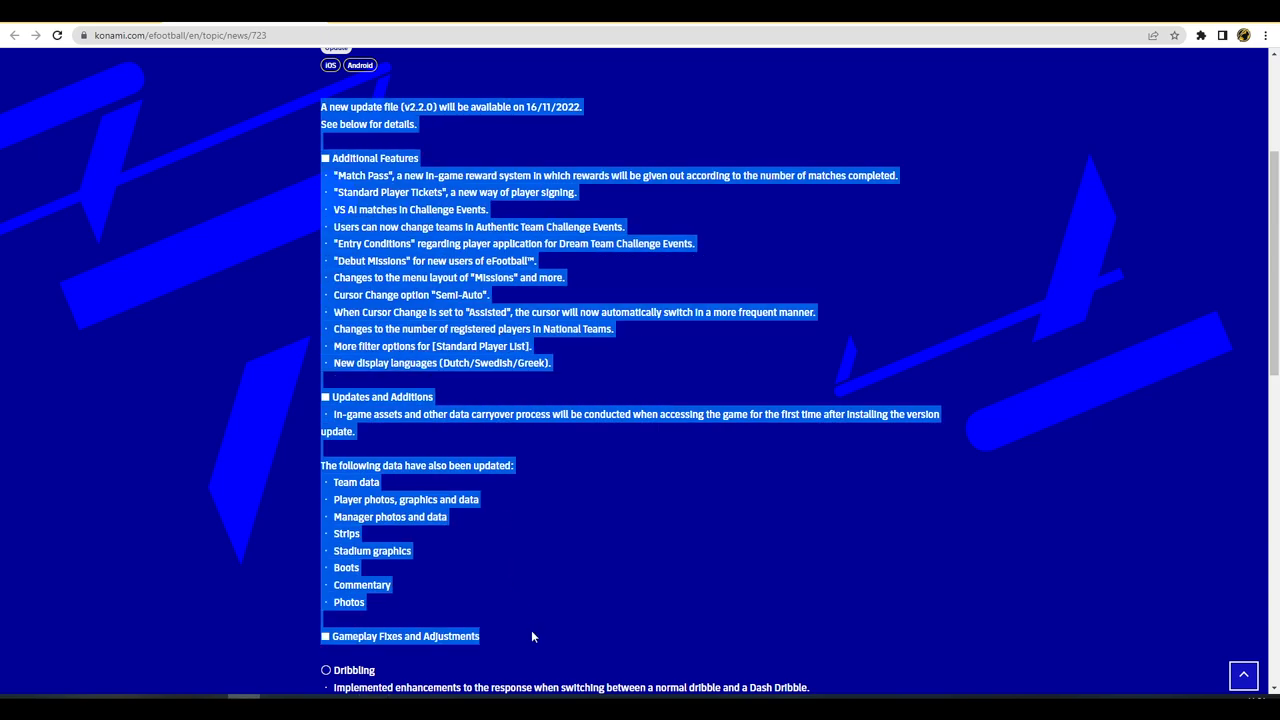
click(584, 538)
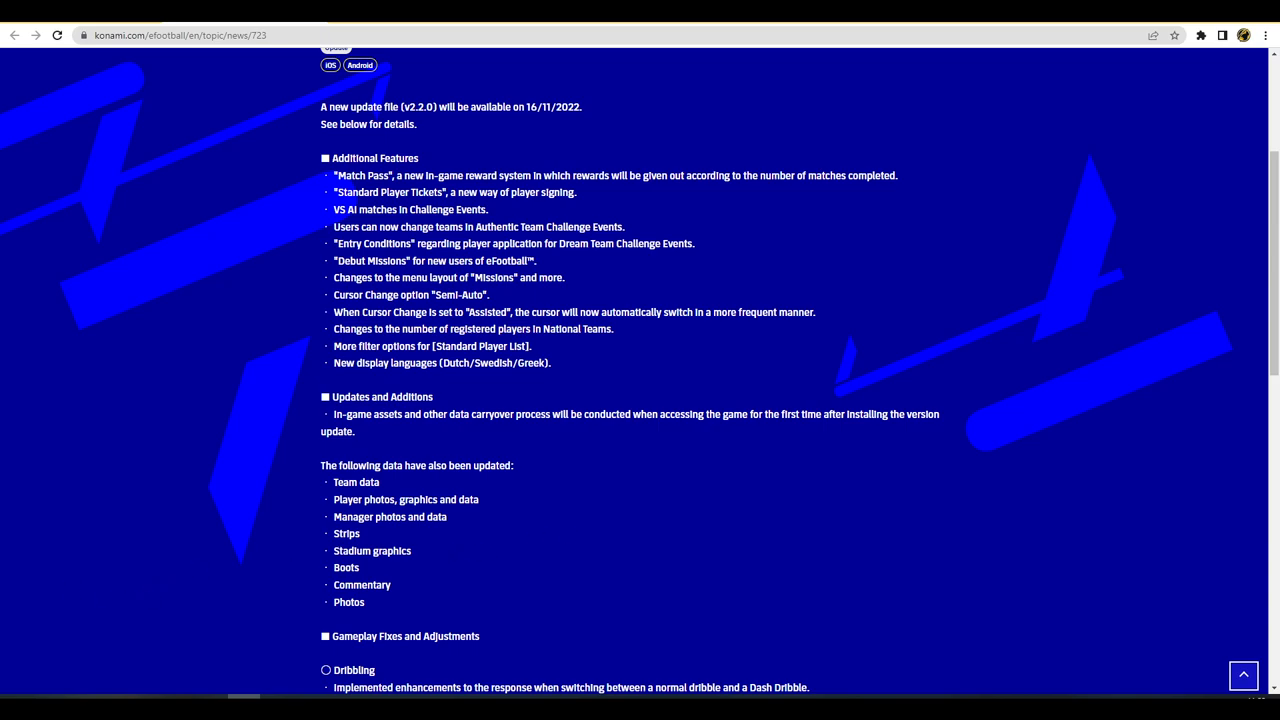
mouse_move(436, 388)
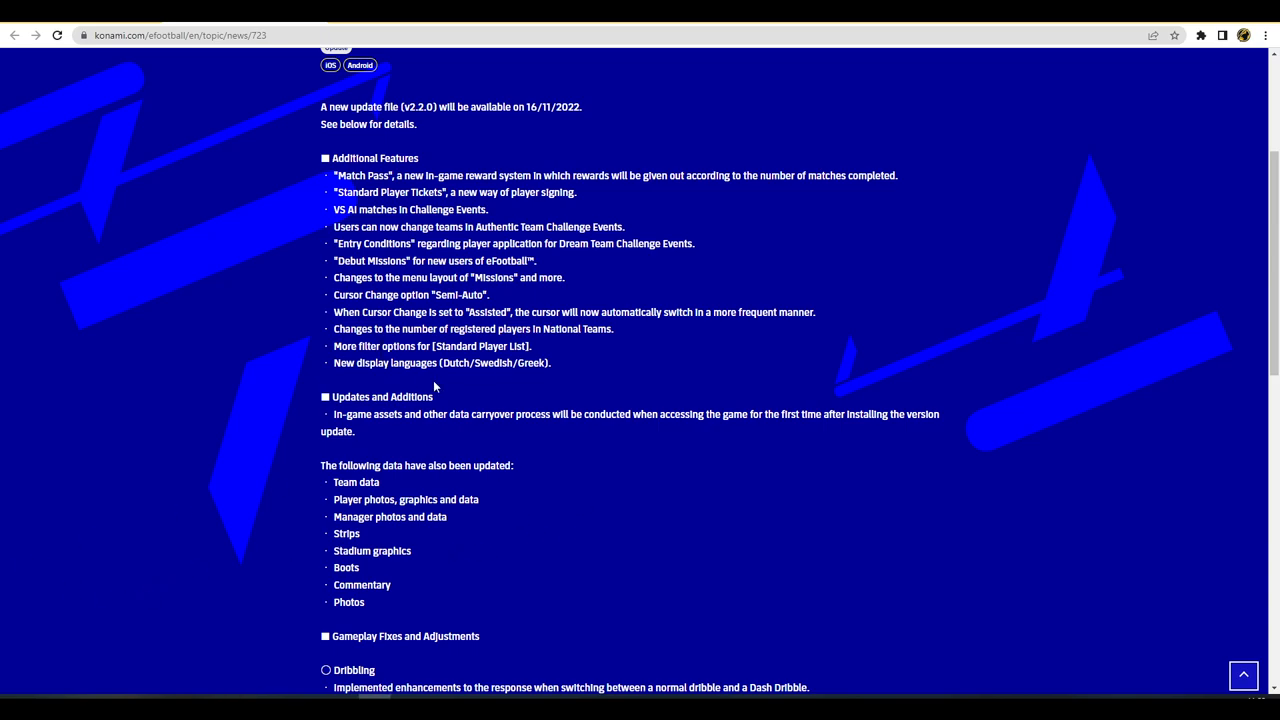
Scroll down to the Gameplay Fixes and Adjustments Dribbling section
scroll(down, 3)
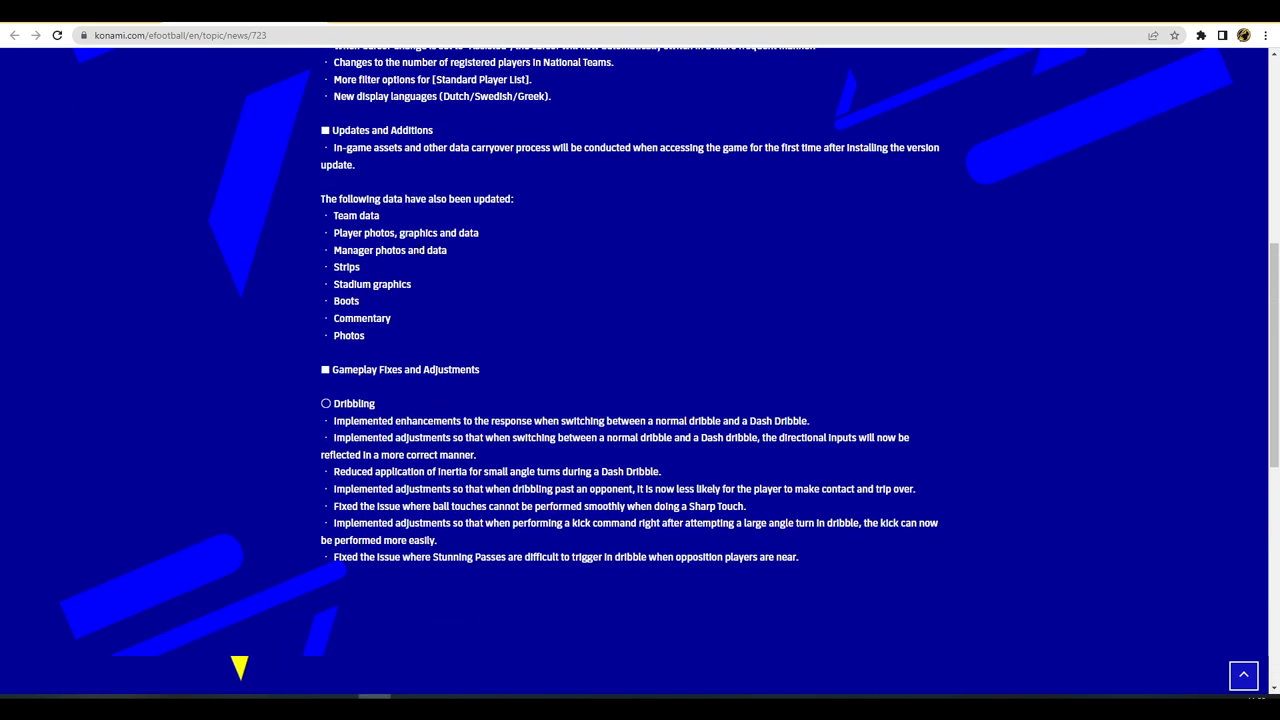
mouse_move(420, 268)
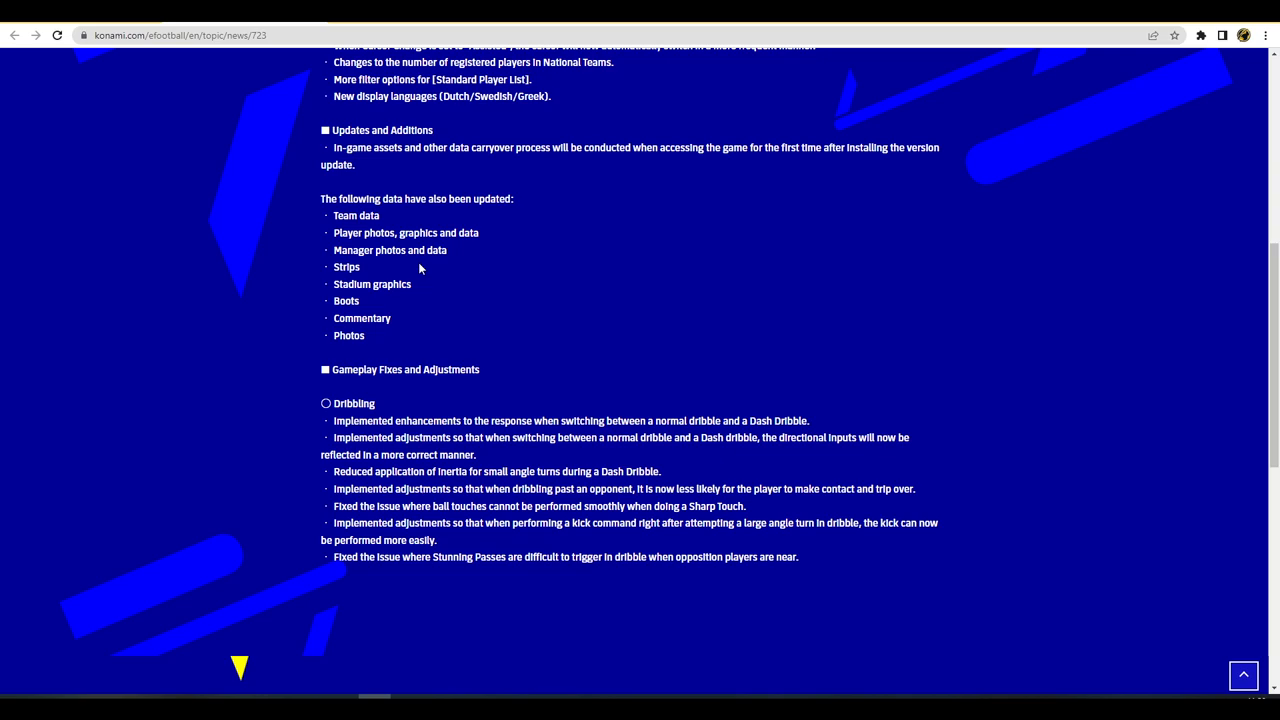
mouse_move(444, 338)
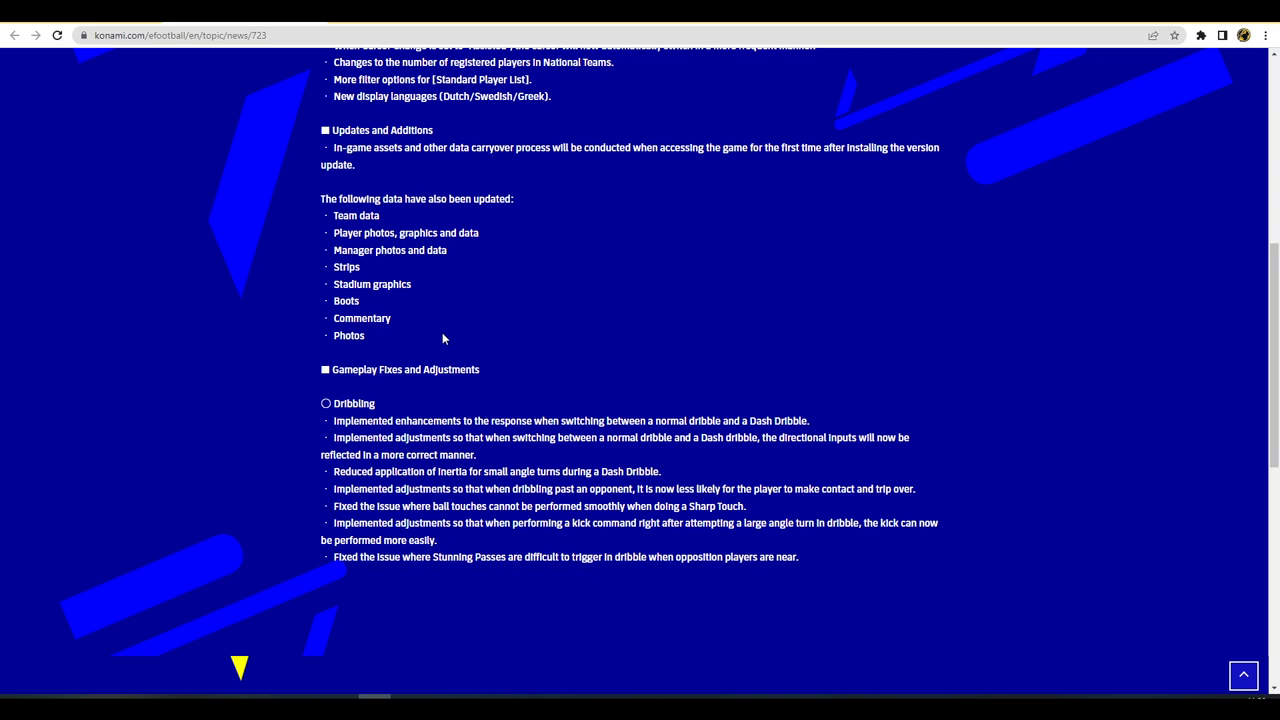
mouse_move(432, 308)
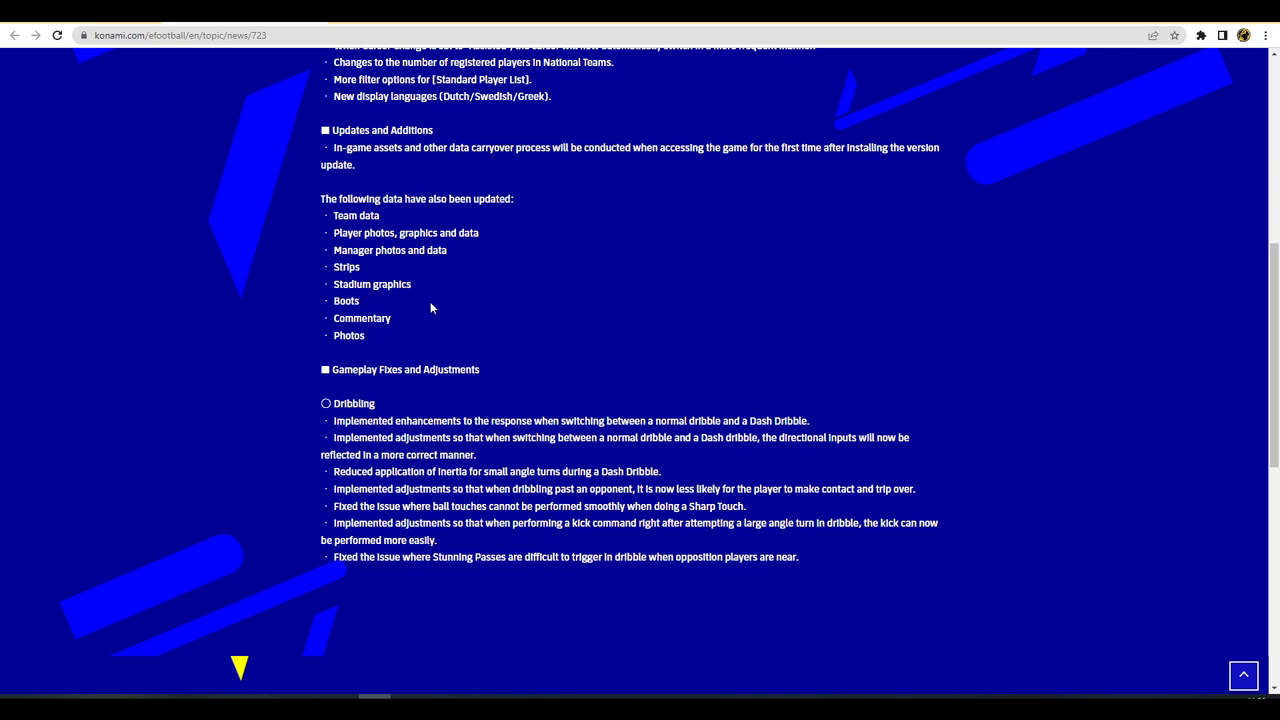
mouse_move(446, 320)
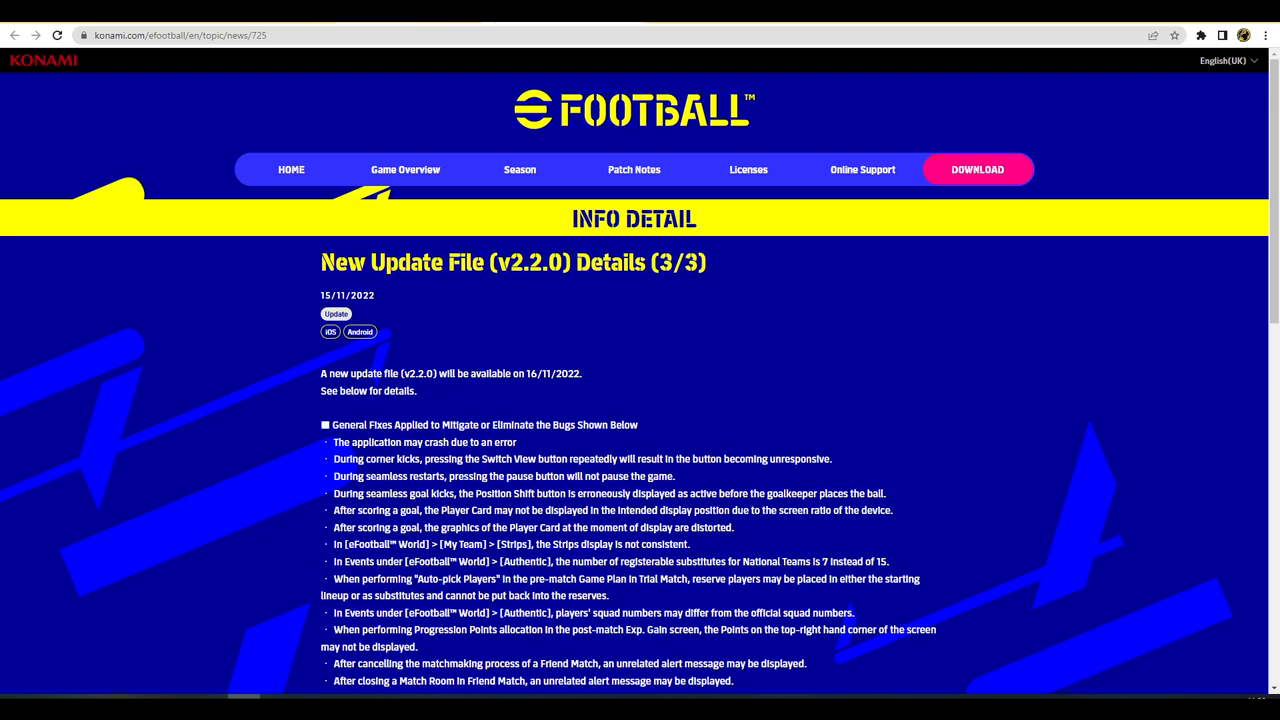
Switch back to the Details (1/3) article at the Dash Dribble reduced-inertia fix
click(14, 36)
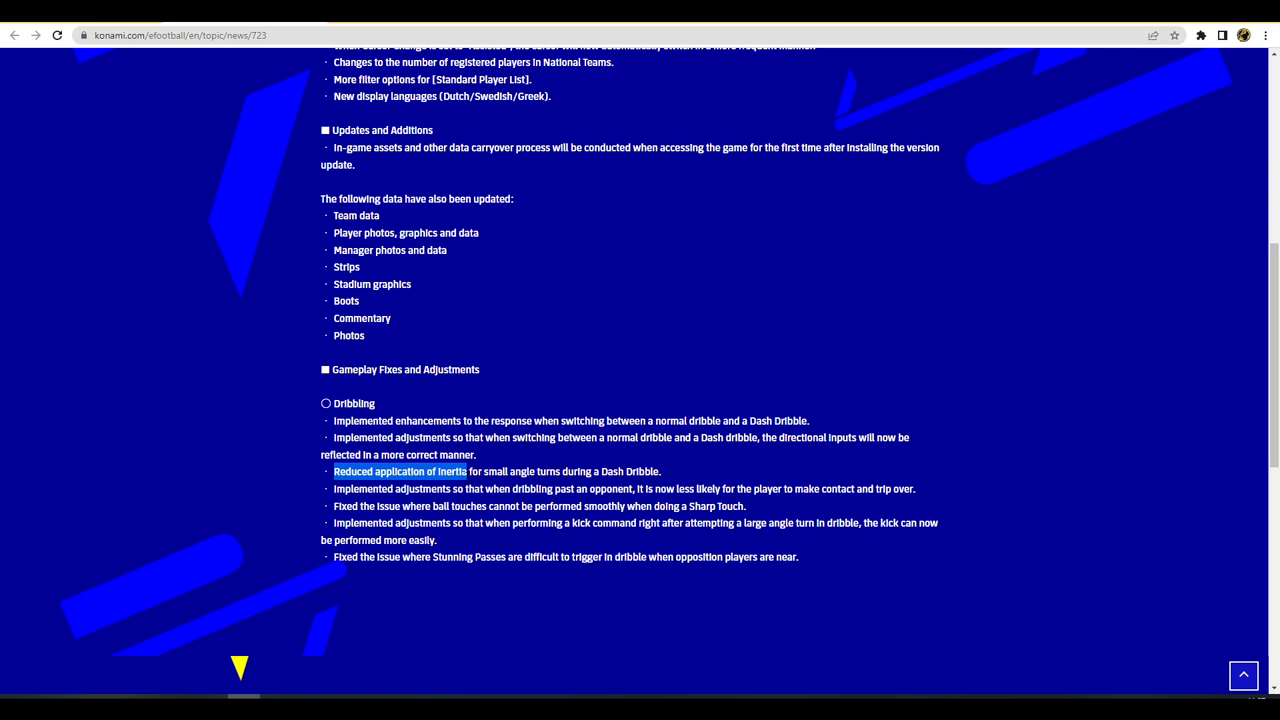
click(396, 472)
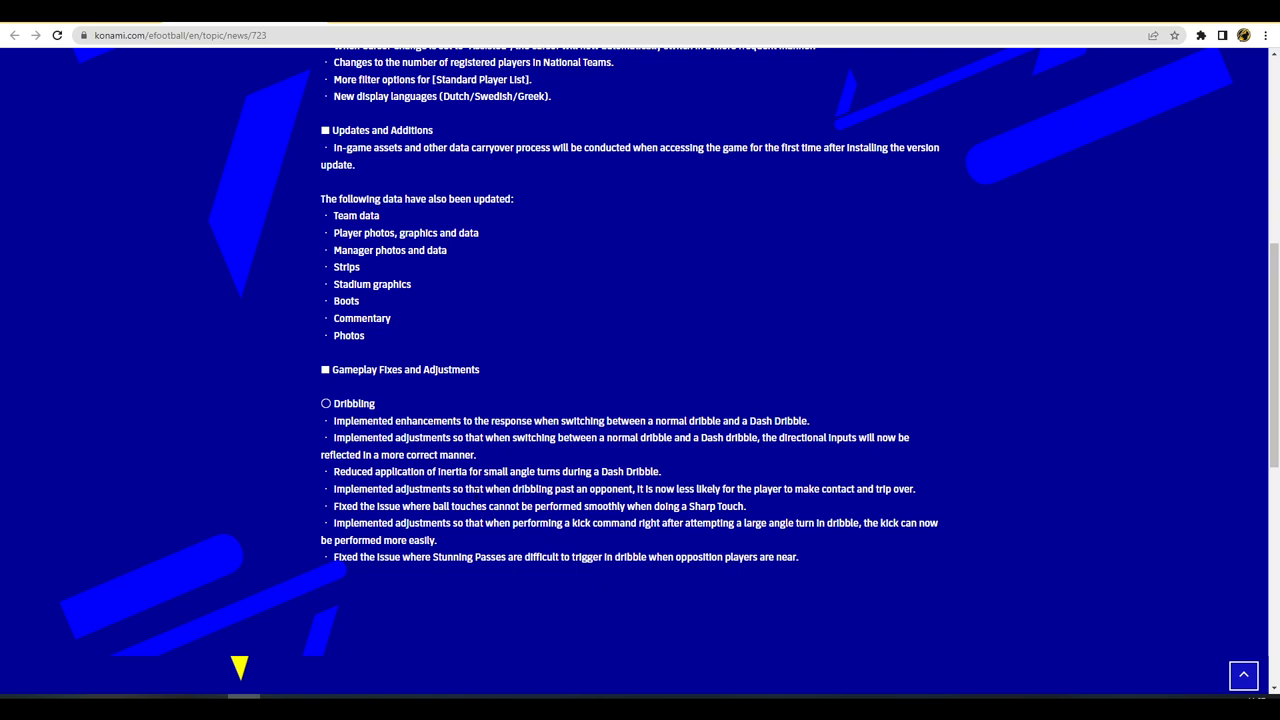
mouse_move(752, 508)
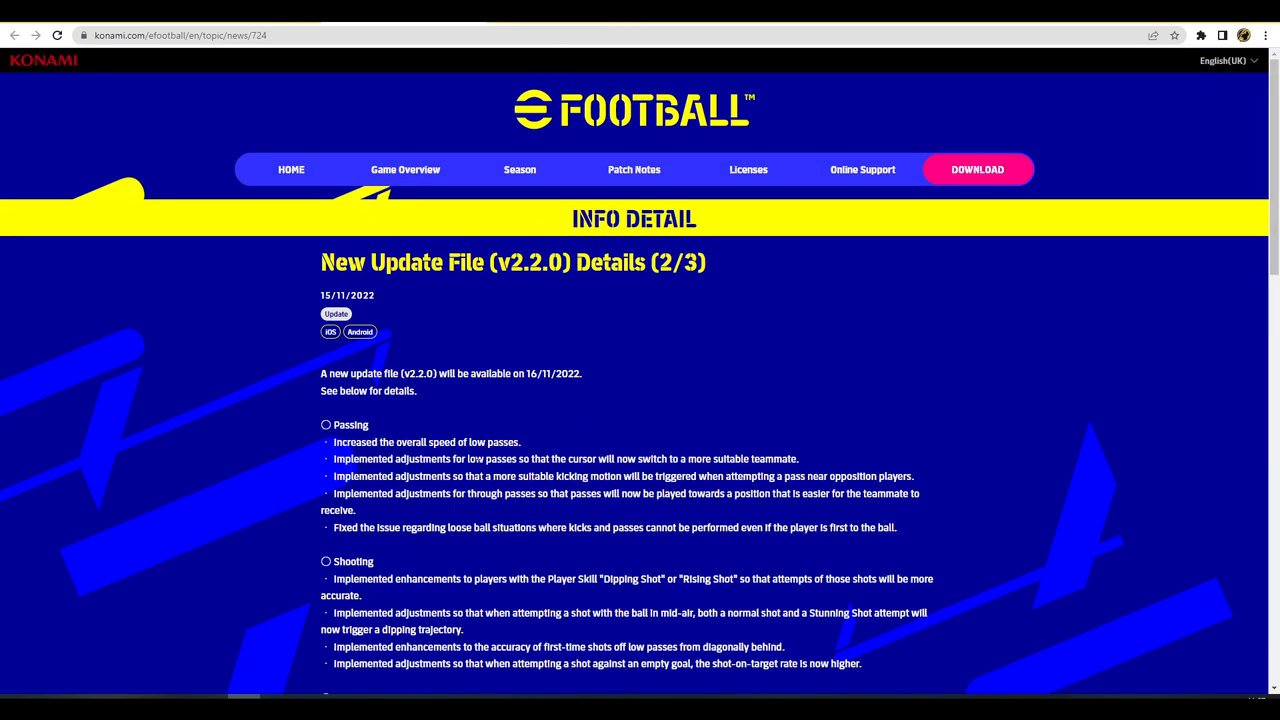
scroll(down, 3)
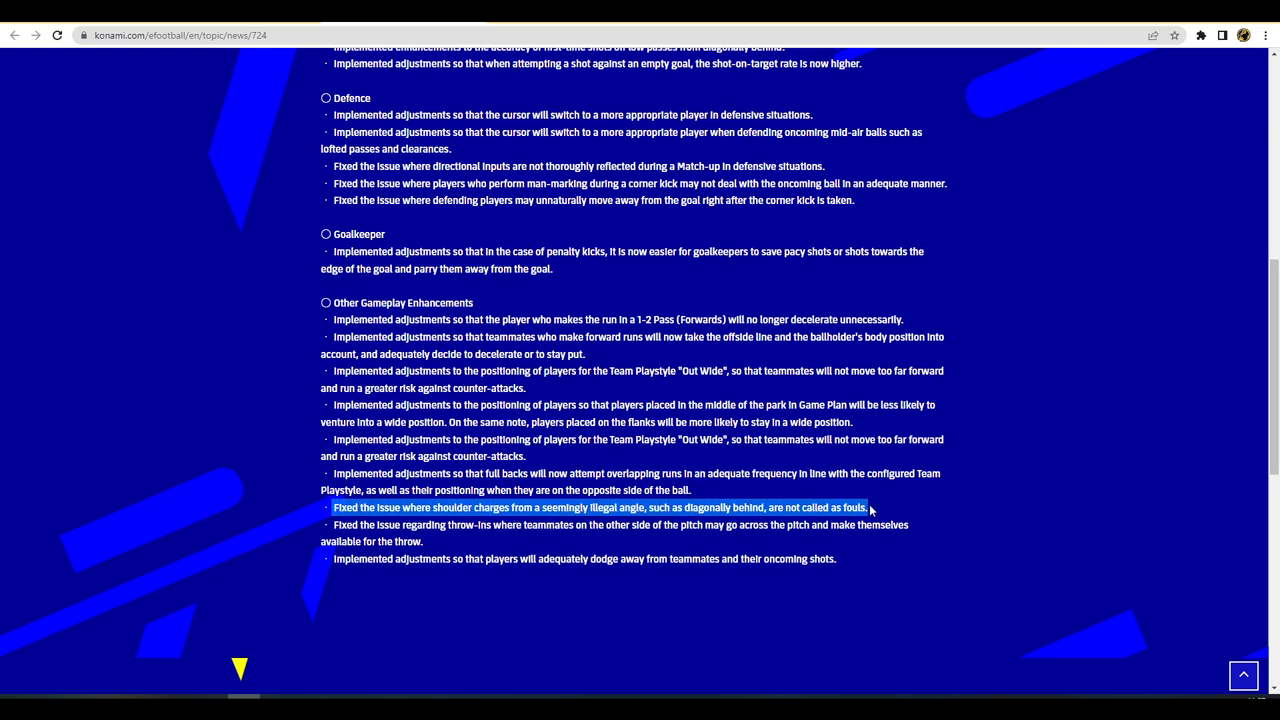
scroll(down, 3)
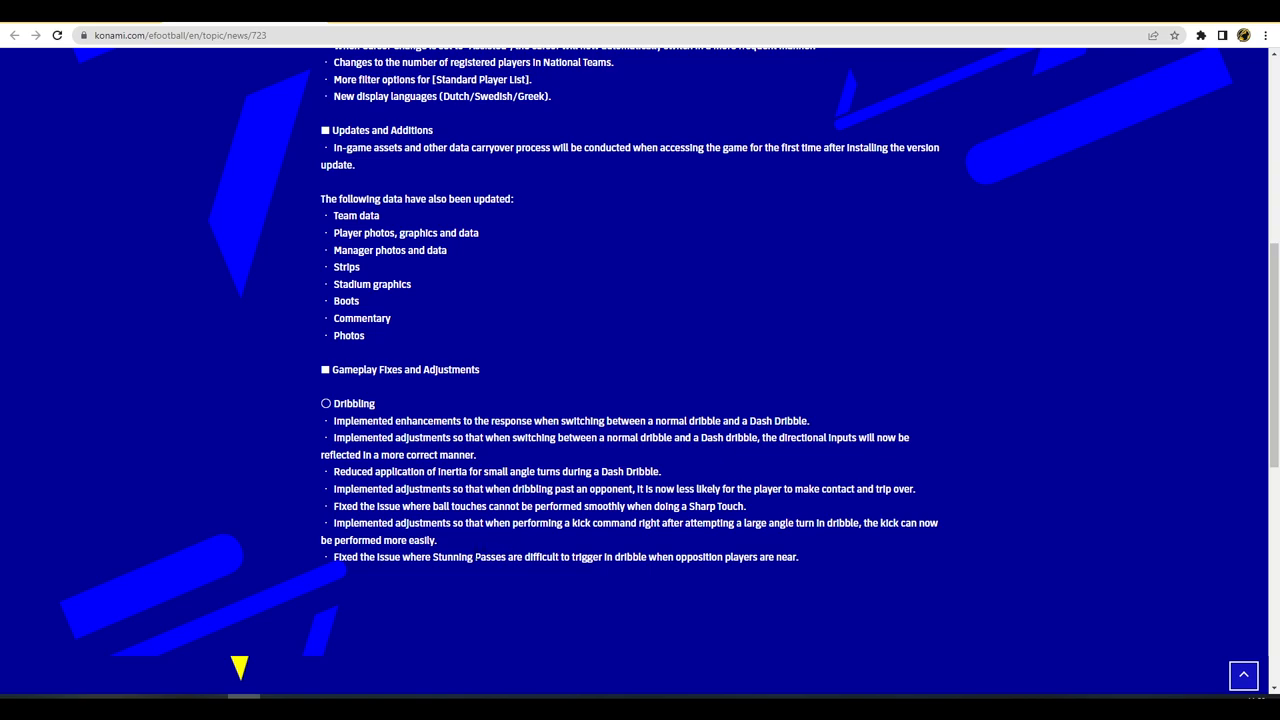
mouse_move(560, 552)
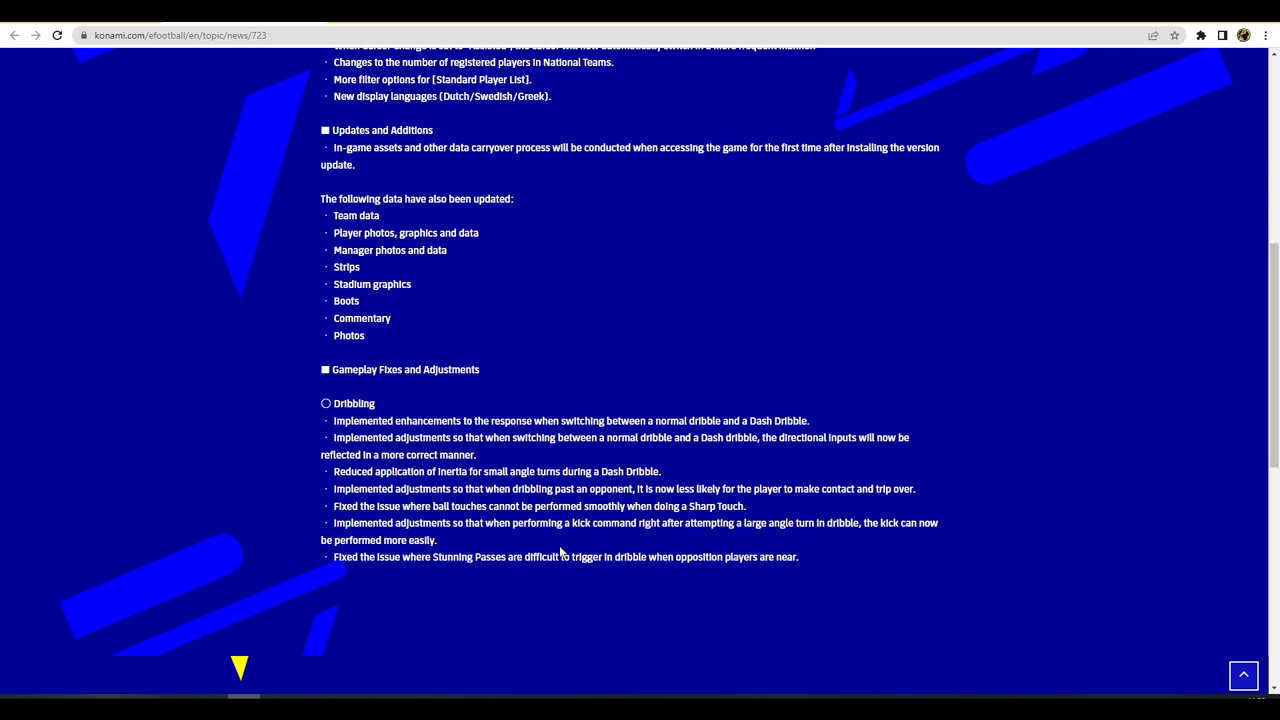
mouse_move(560, 552)
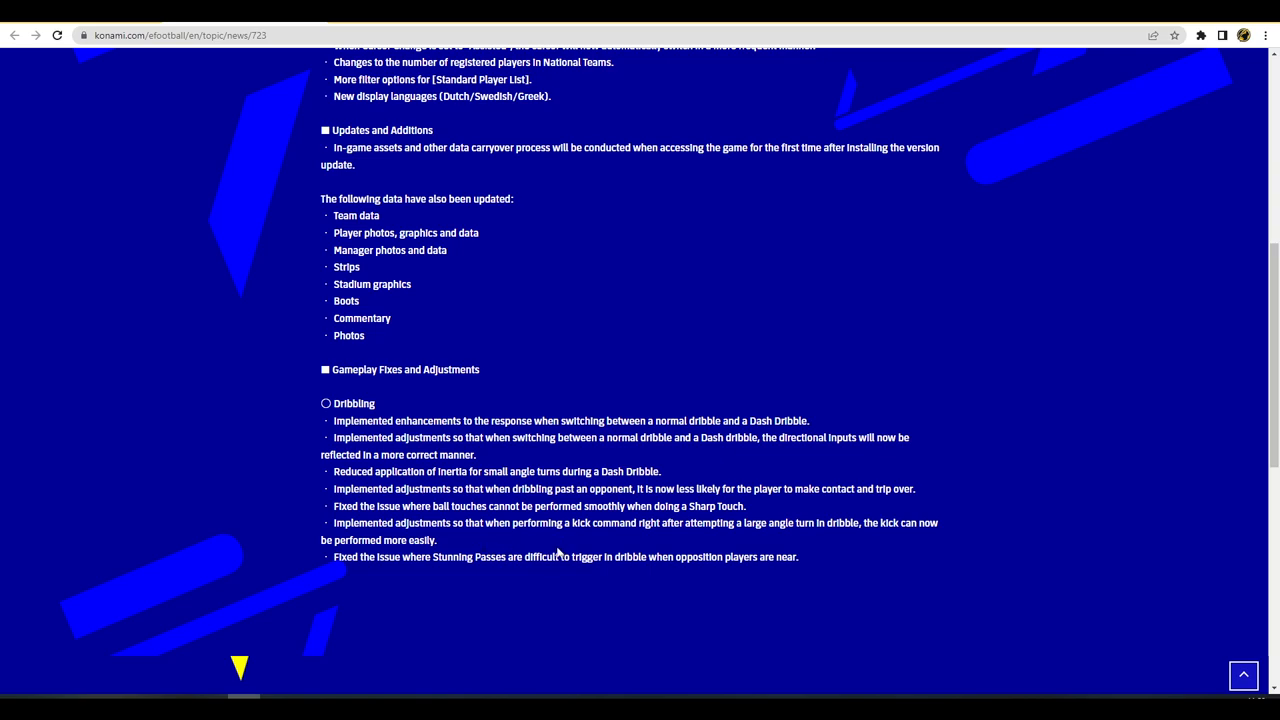
mouse_move(558, 552)
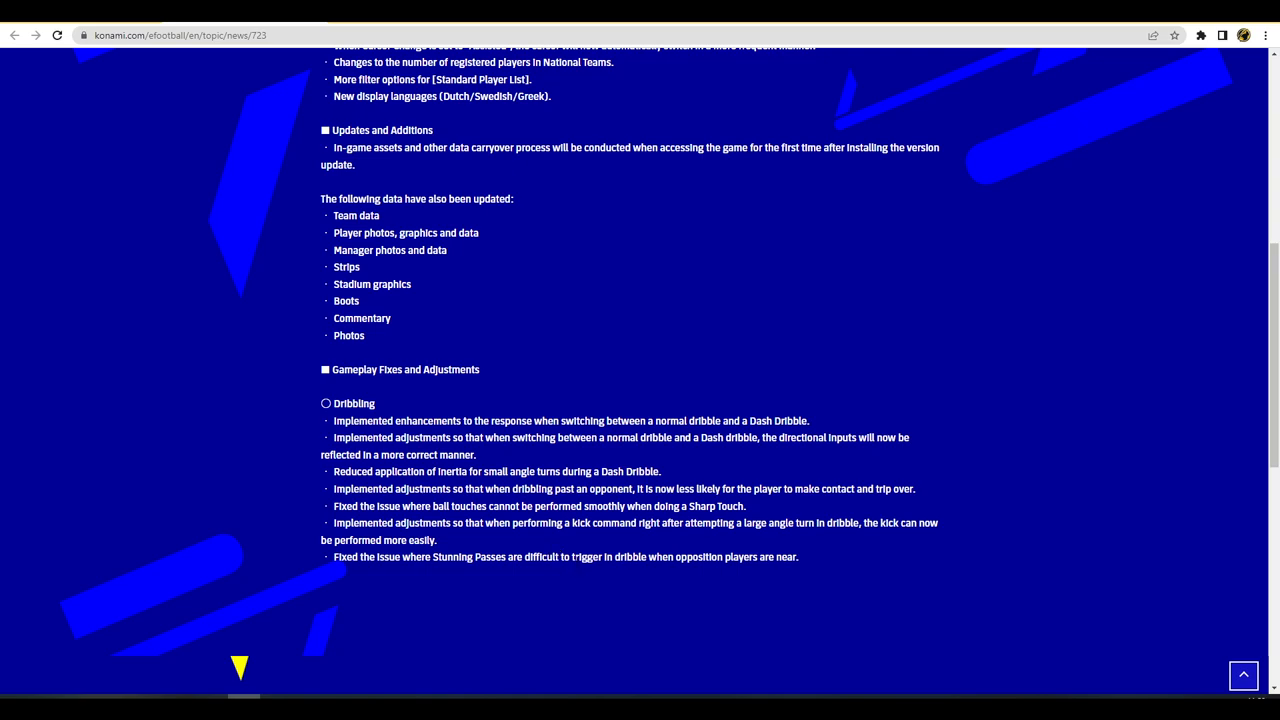
mouse_move(592, 548)
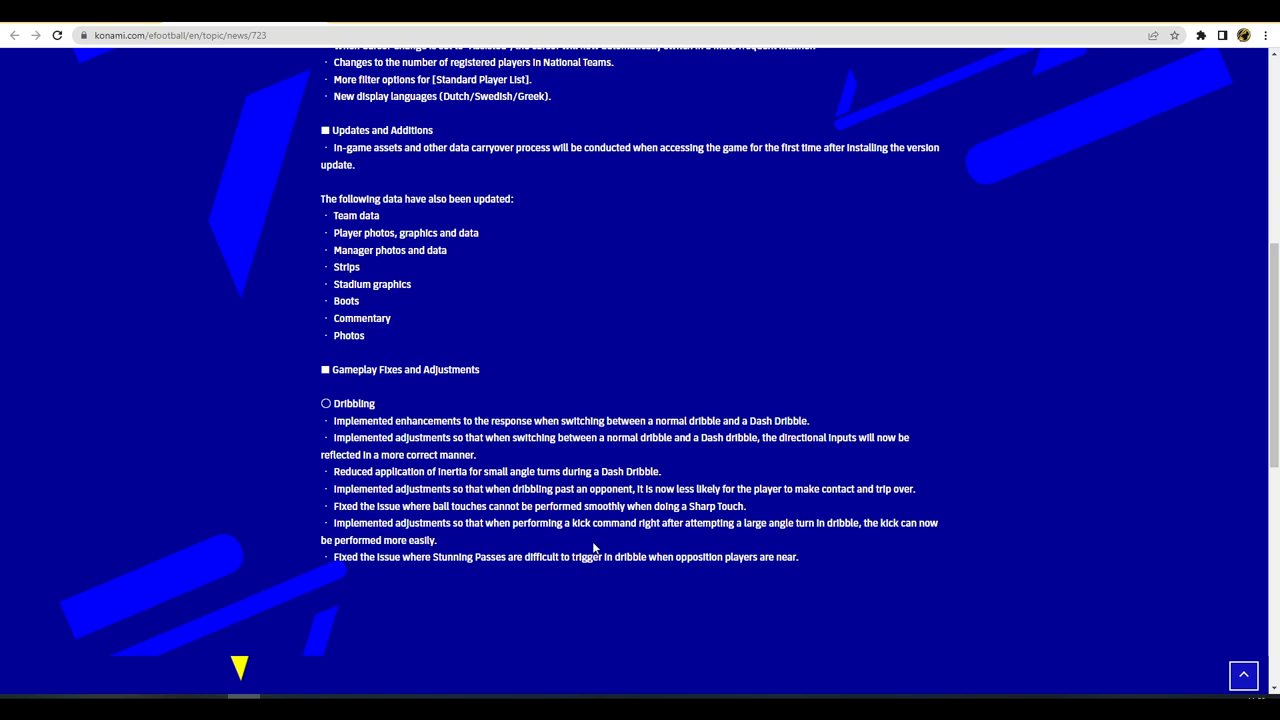
mouse_move(588, 568)
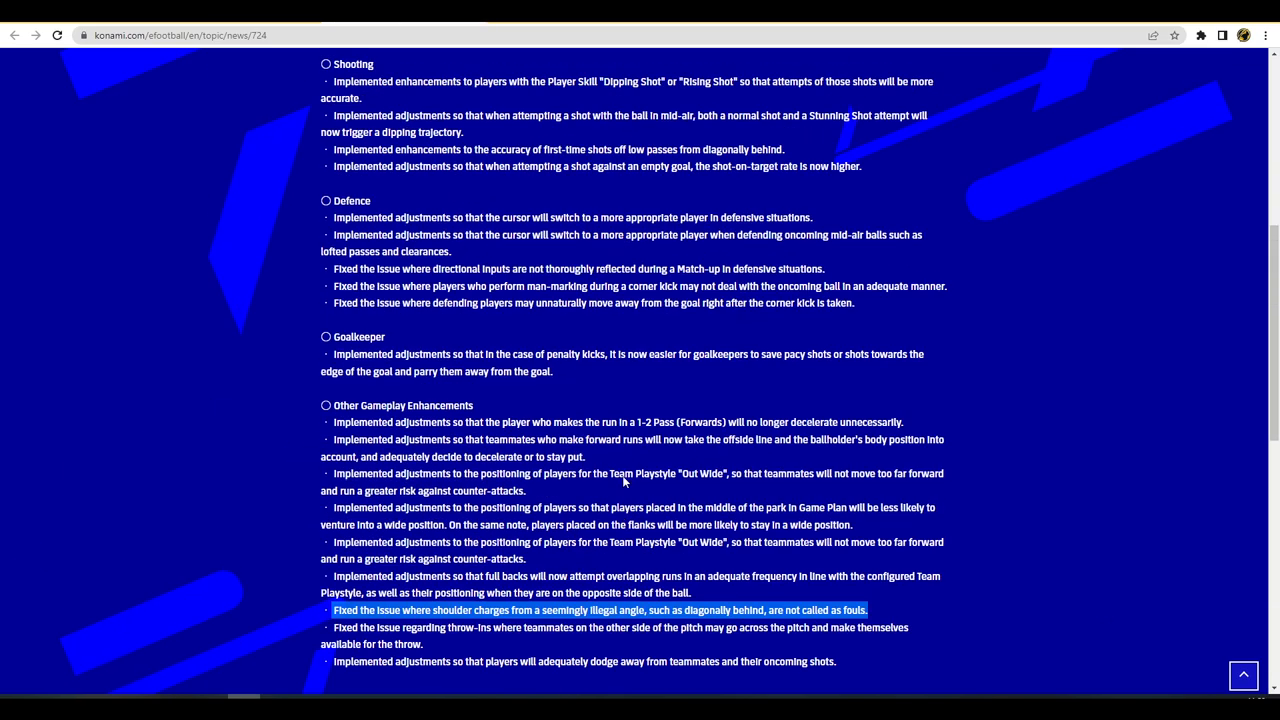
Scroll the part 2 notes to the Defence, Goalkeeper and Other Gameplay Enhancements sections
scroll(up, 3)
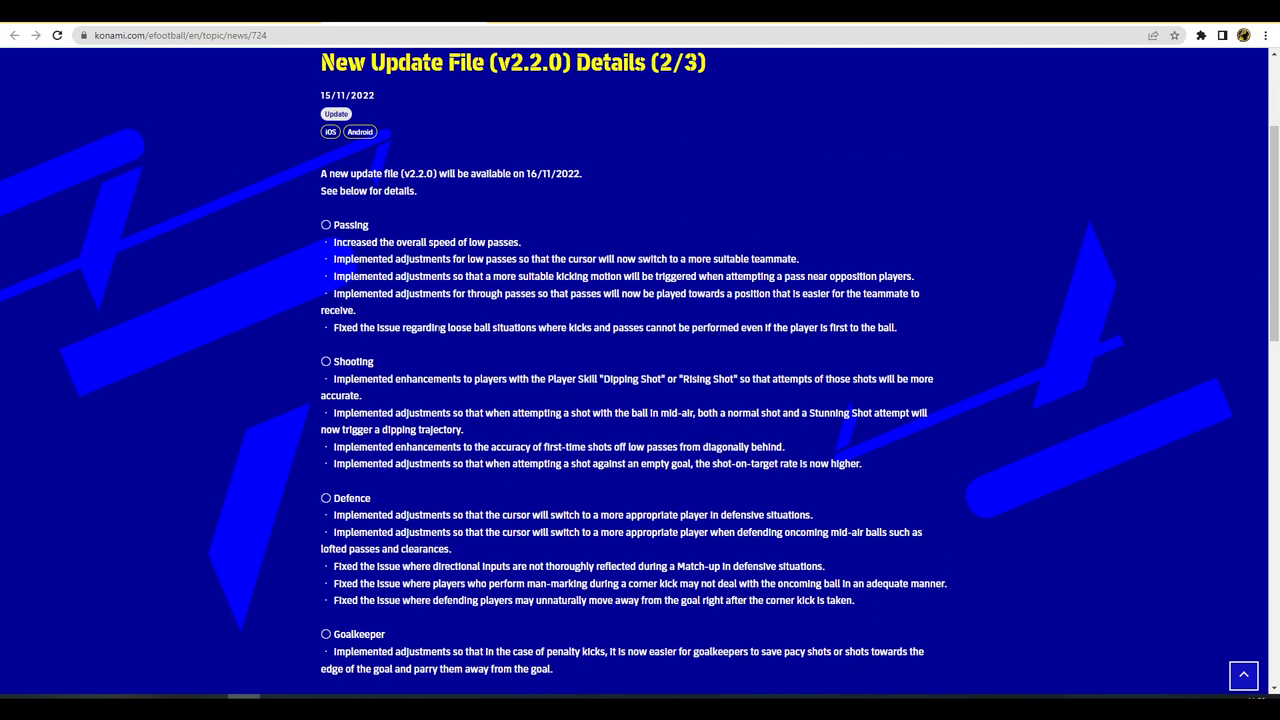
scroll(down, 3)
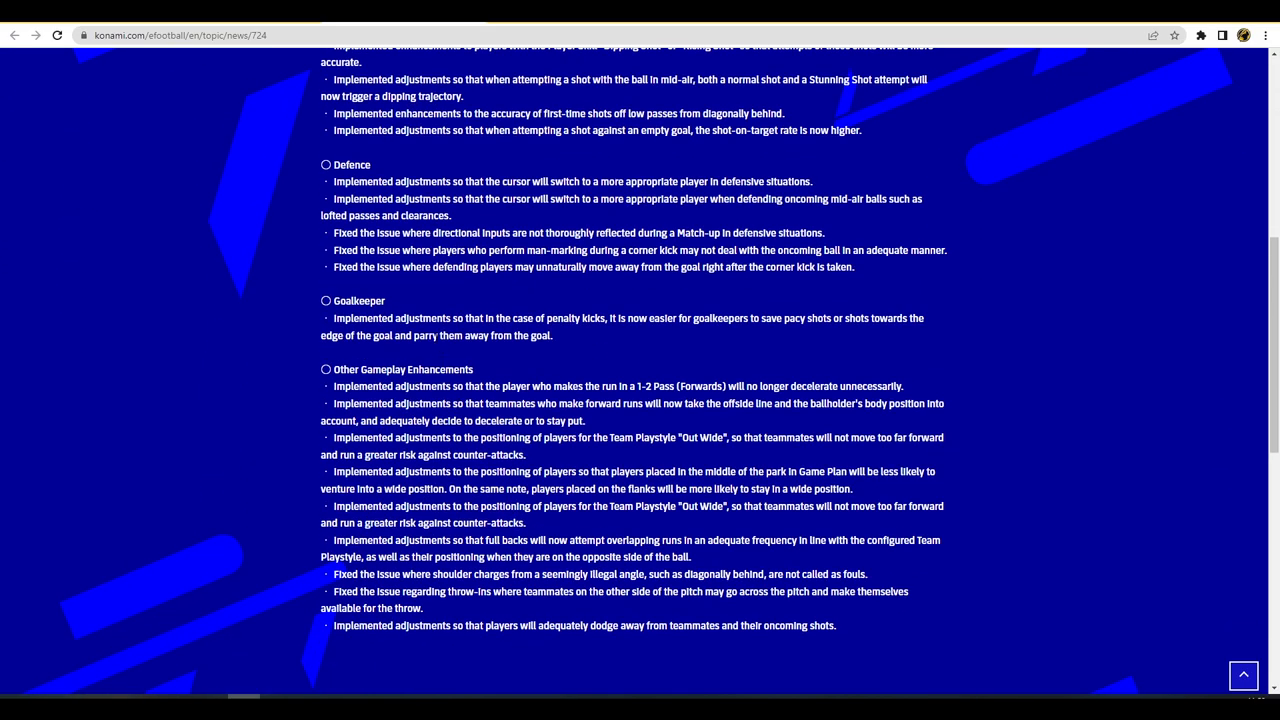
mouse_move(480, 400)
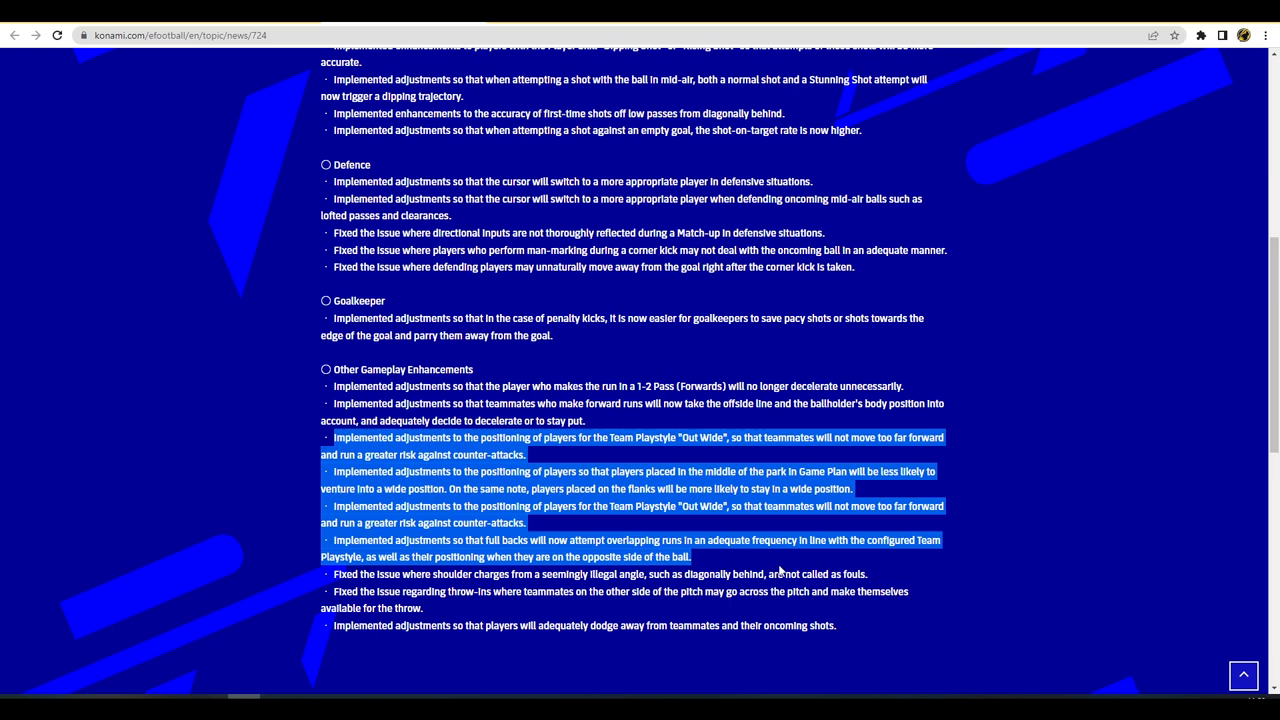
mouse_move(782, 564)
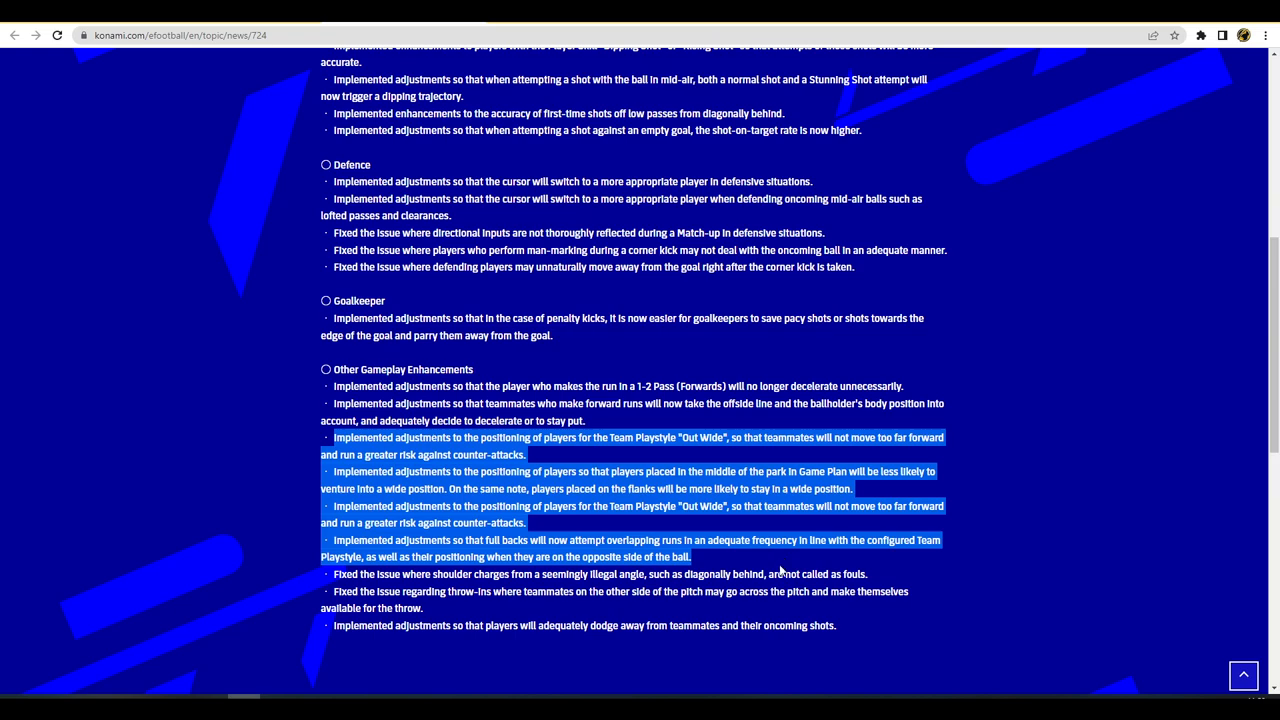
mouse_move(784, 568)
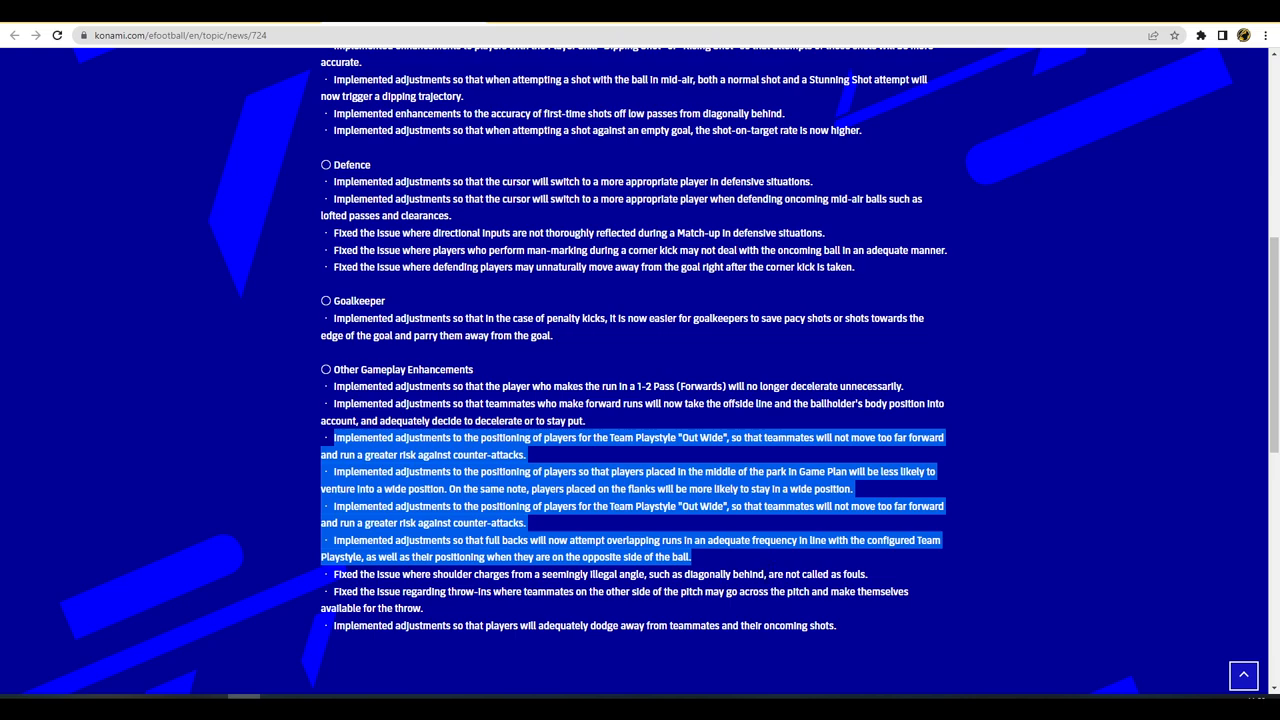
Scroll back up to the Passing and Shooting sections above Defence and Goalkeeper
scroll(down, 3)
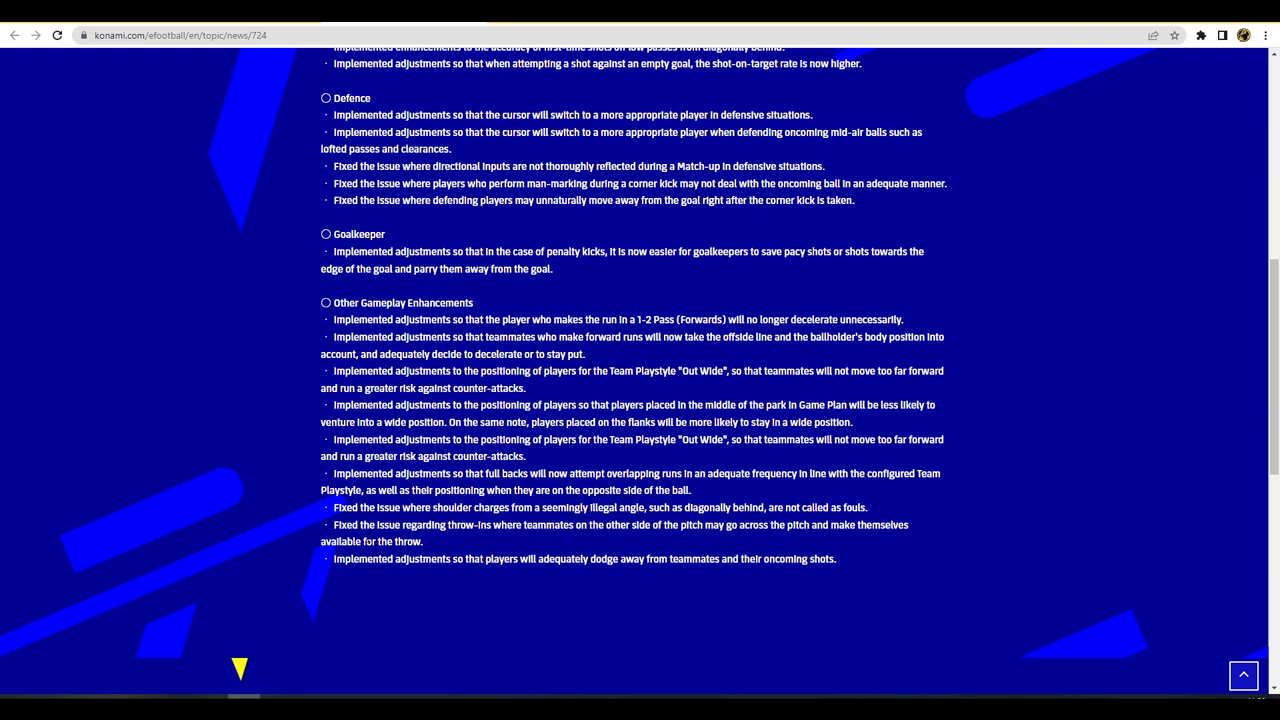
mouse_move(696, 572)
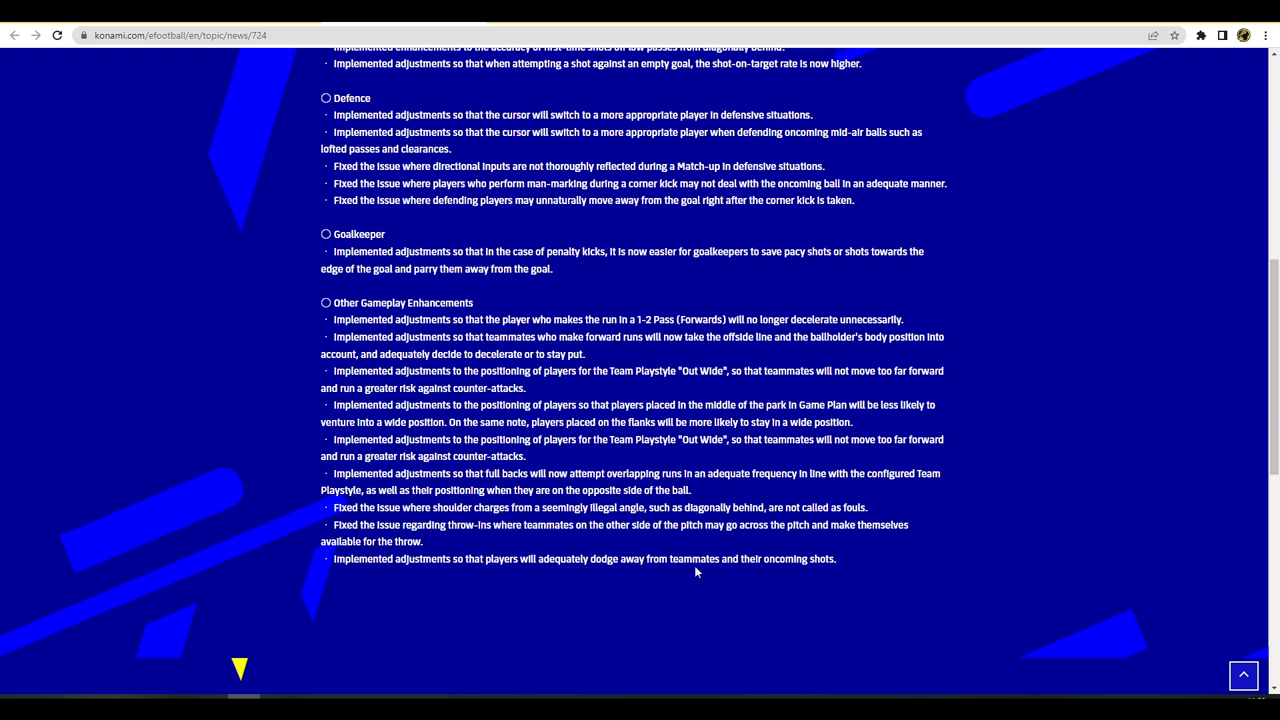
mouse_move(828, 576)
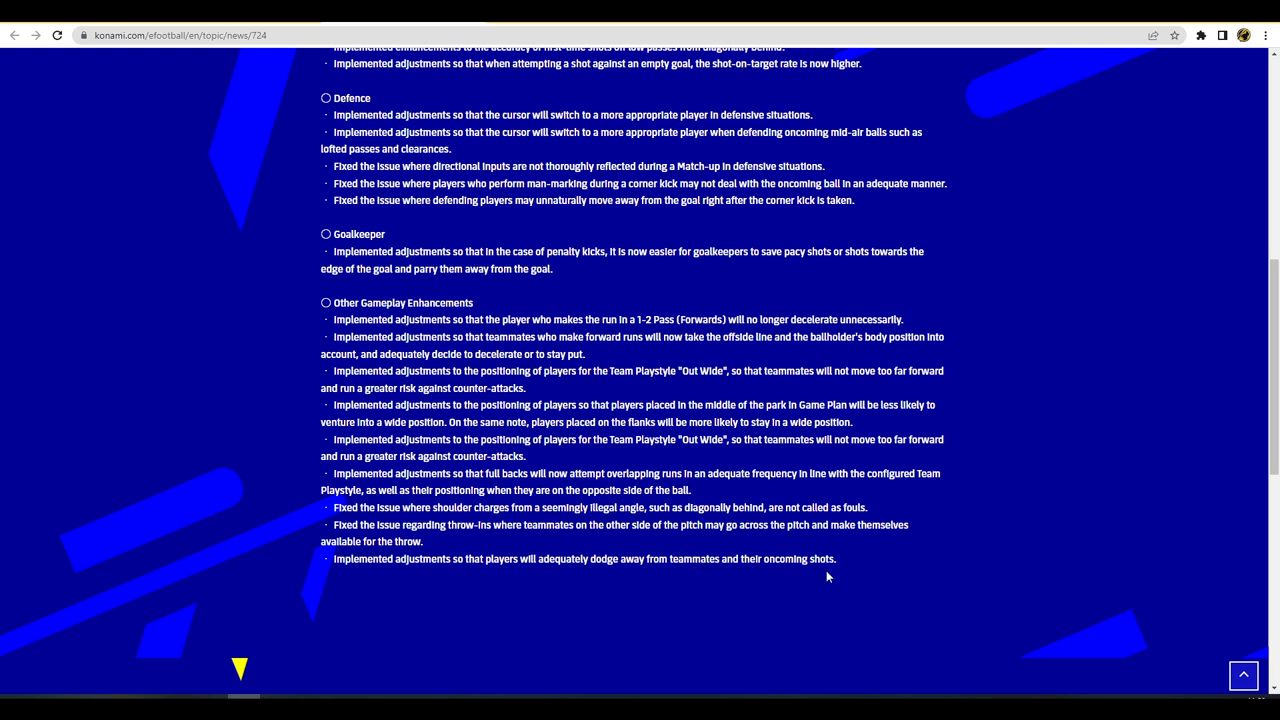
scroll(up, 3)
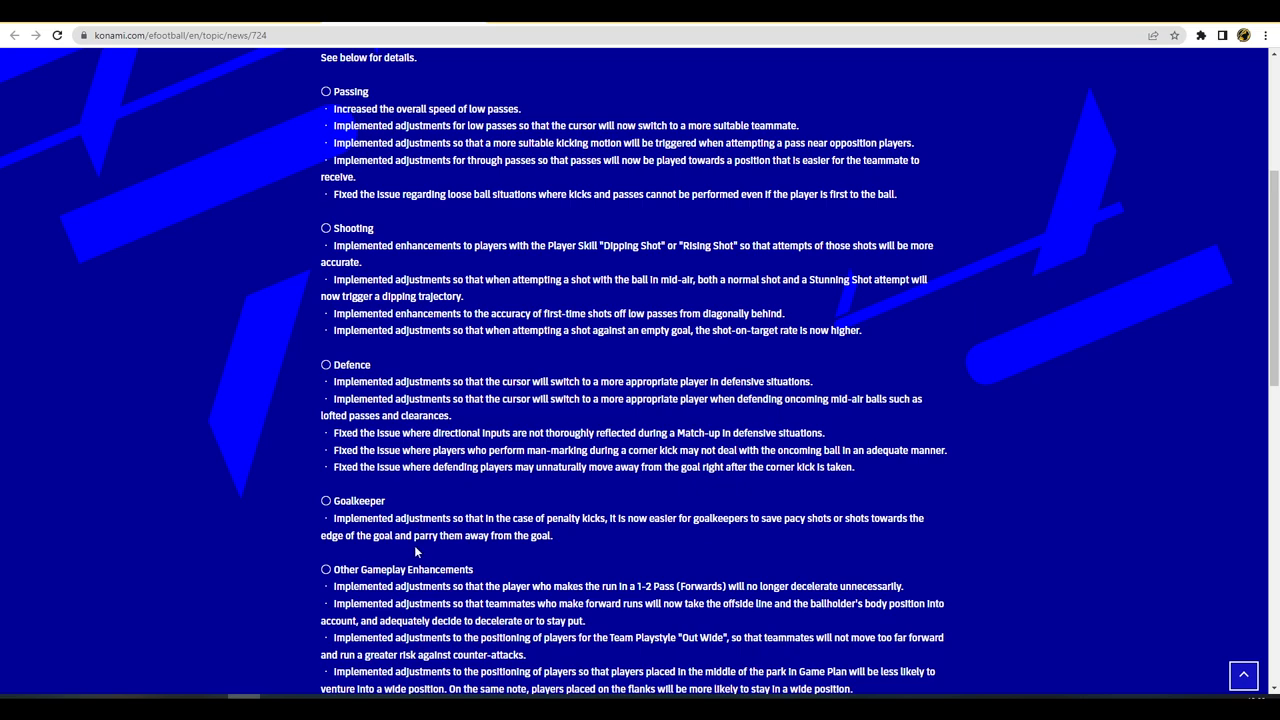
Scroll to the top and select the Details (3/3) article showing General Fixes
scroll(up, 3)
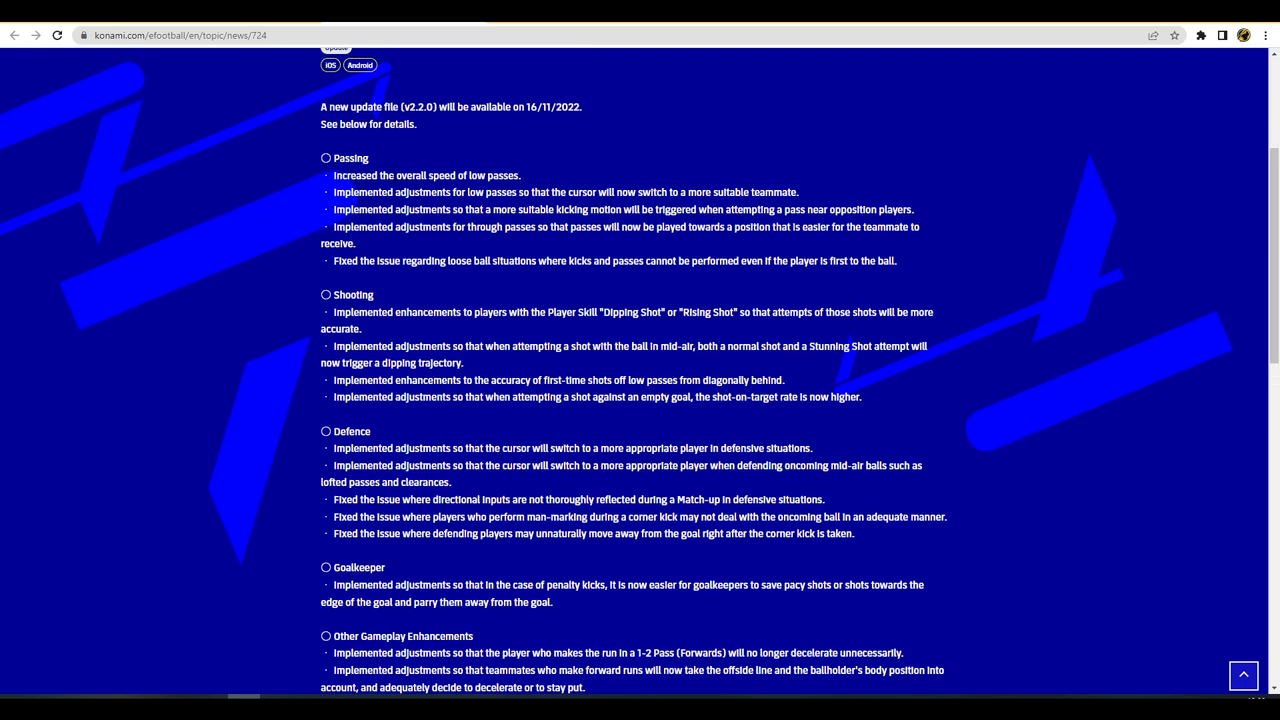
mouse_move(536, 220)
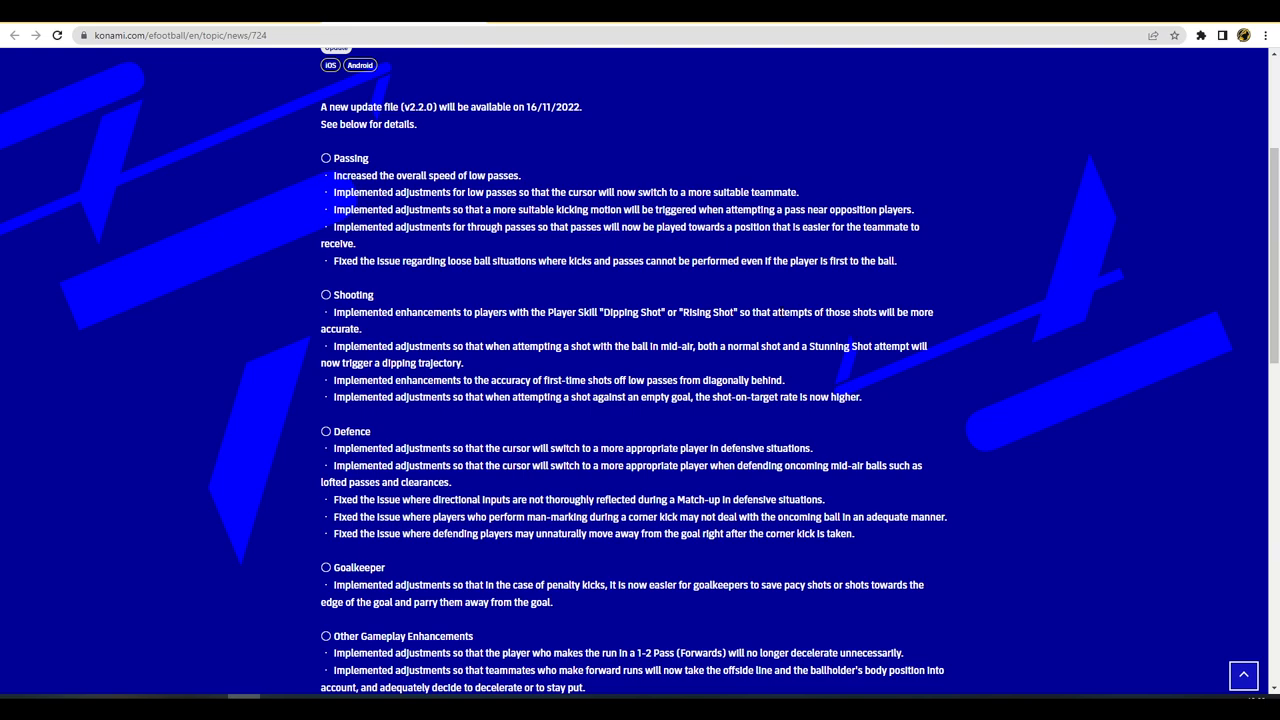
mouse_move(686, 338)
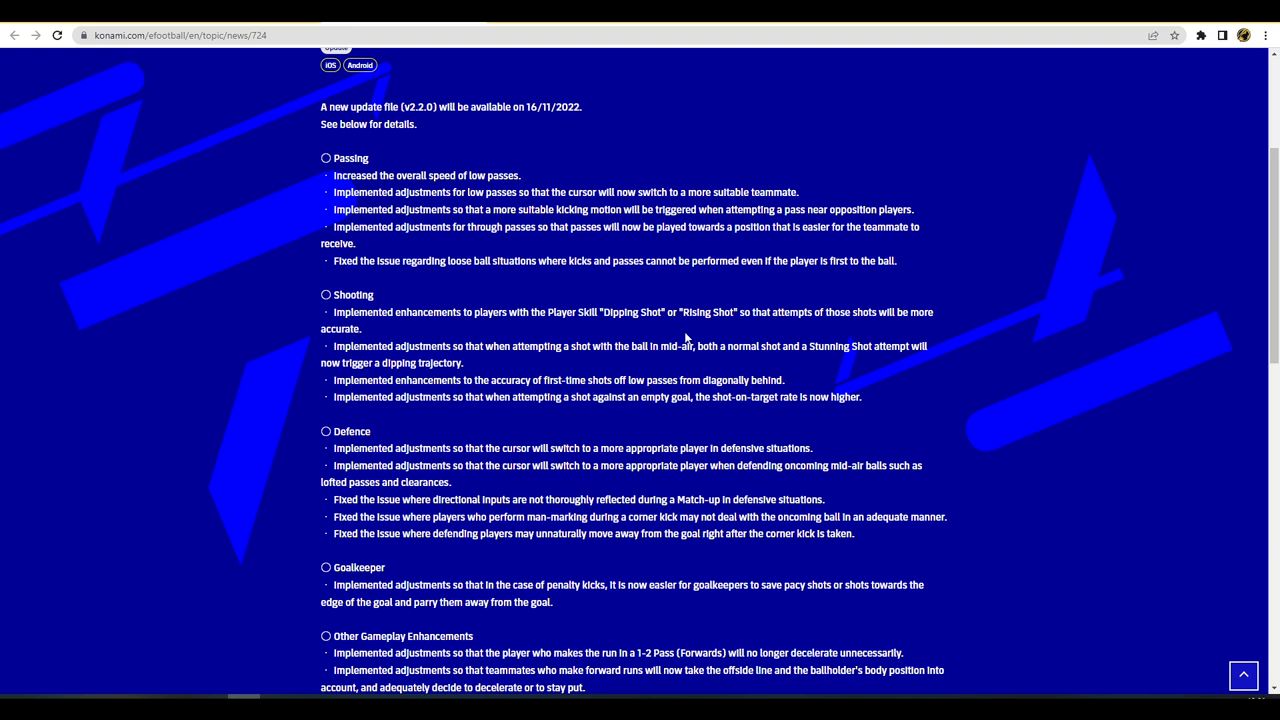
mouse_move(692, 344)
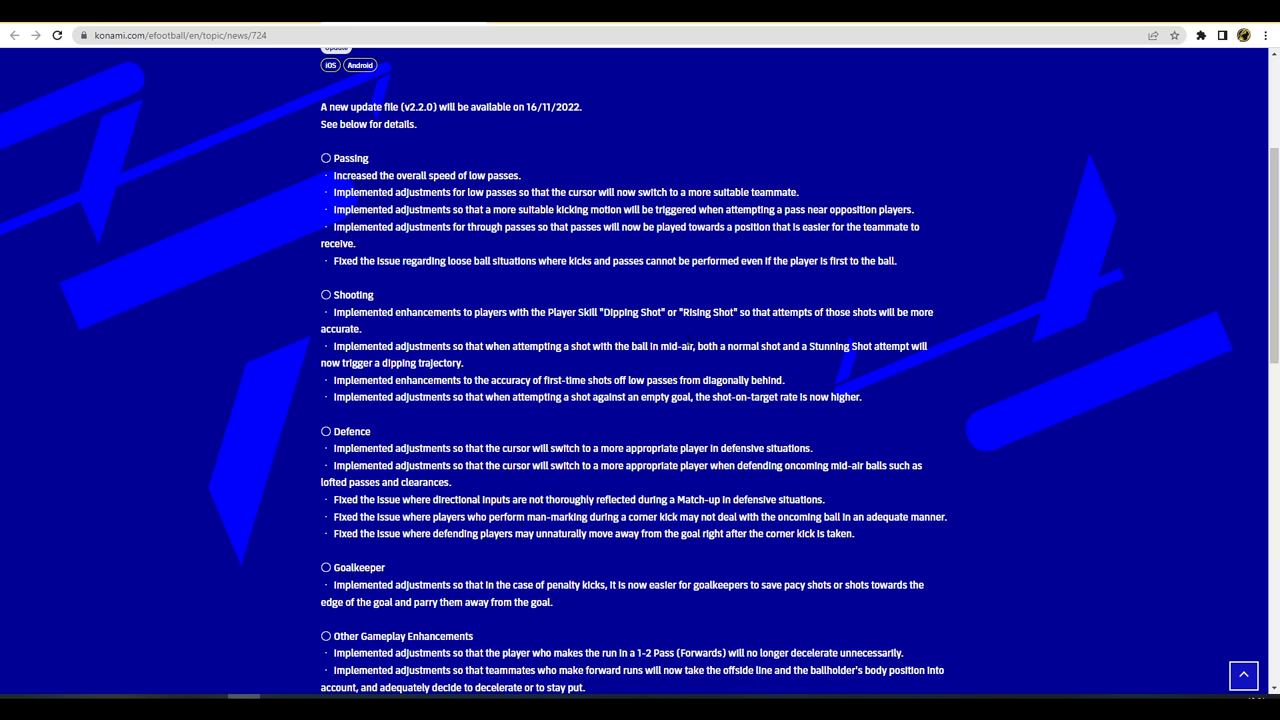
mouse_move(750, 344)
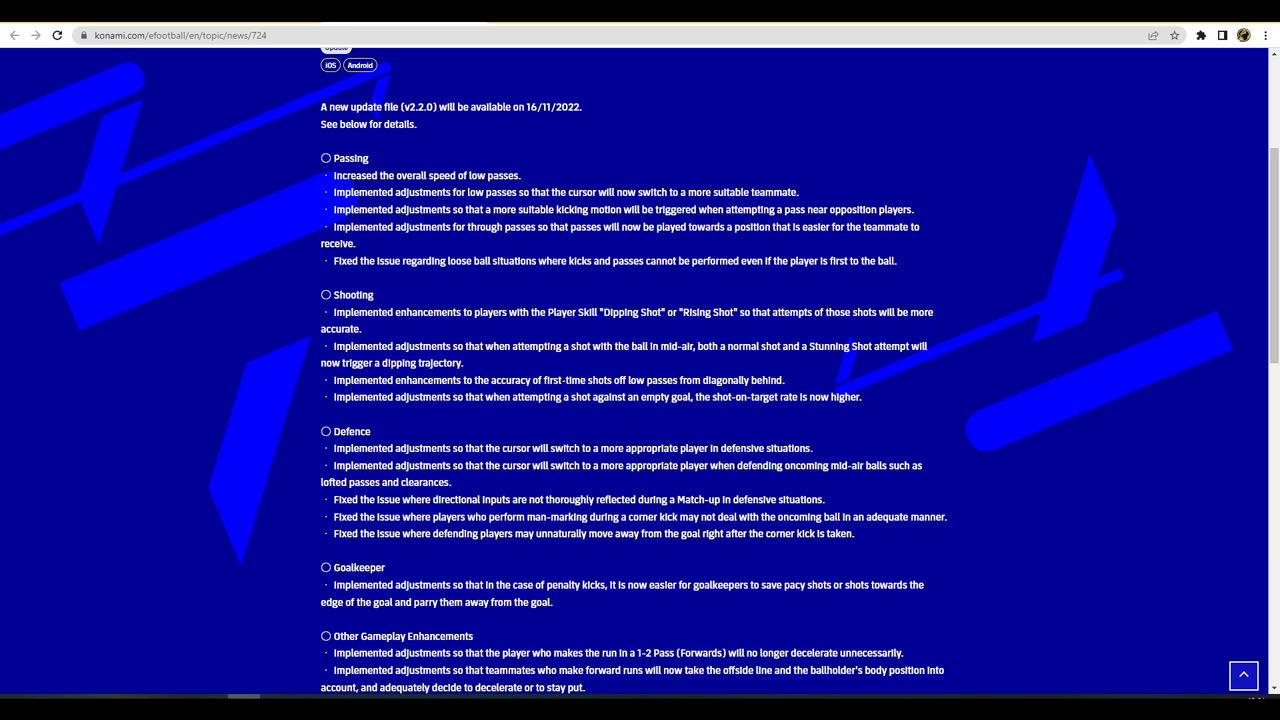
mouse_move(596, 436)
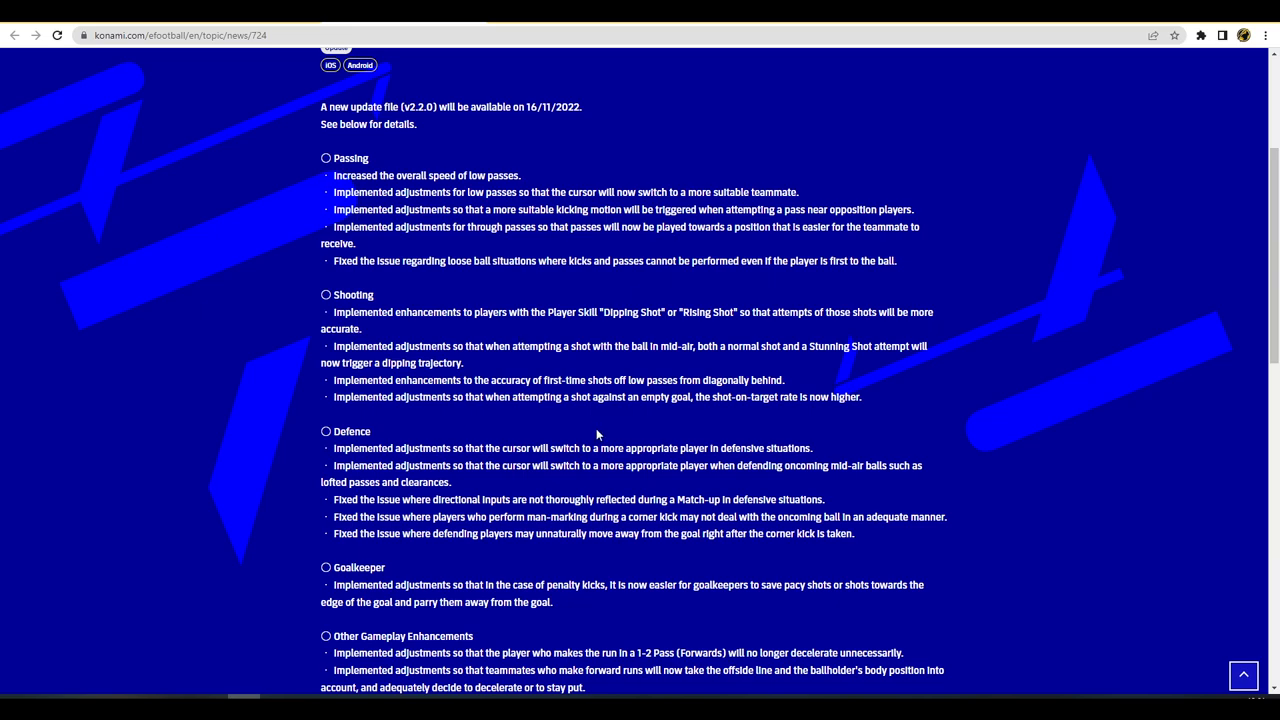
mouse_move(598, 414)
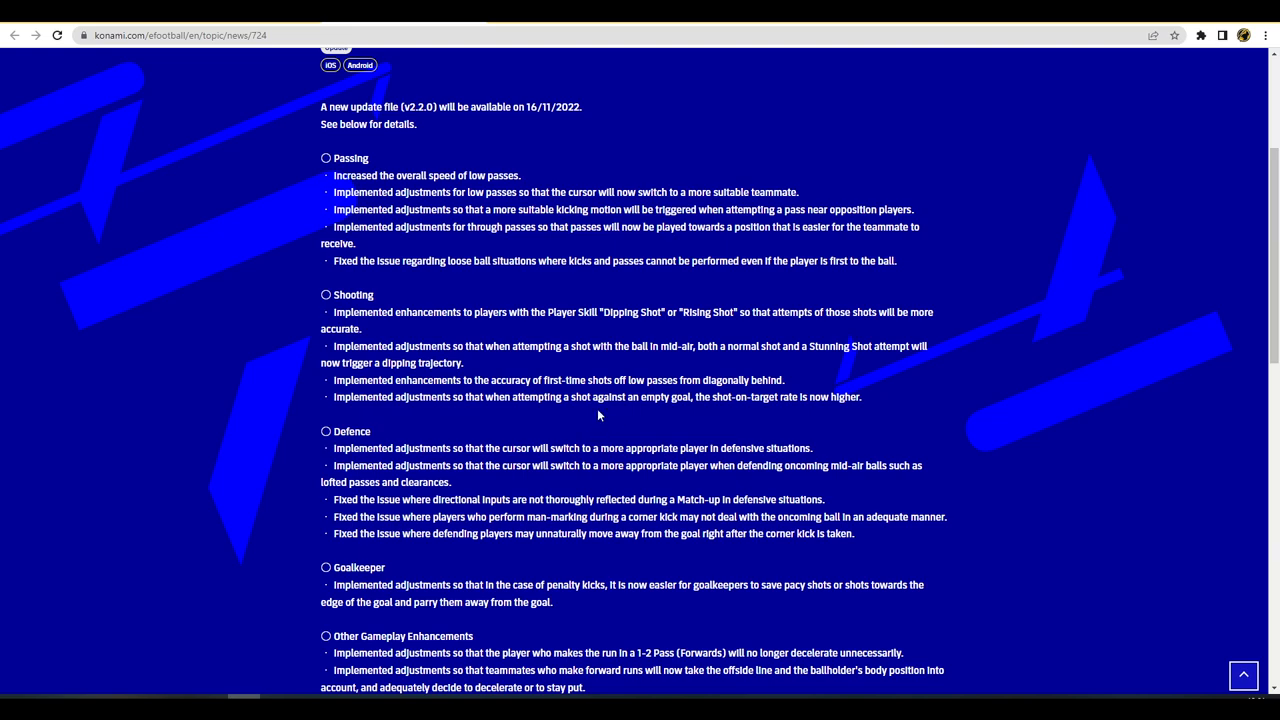
mouse_move(390, 120)
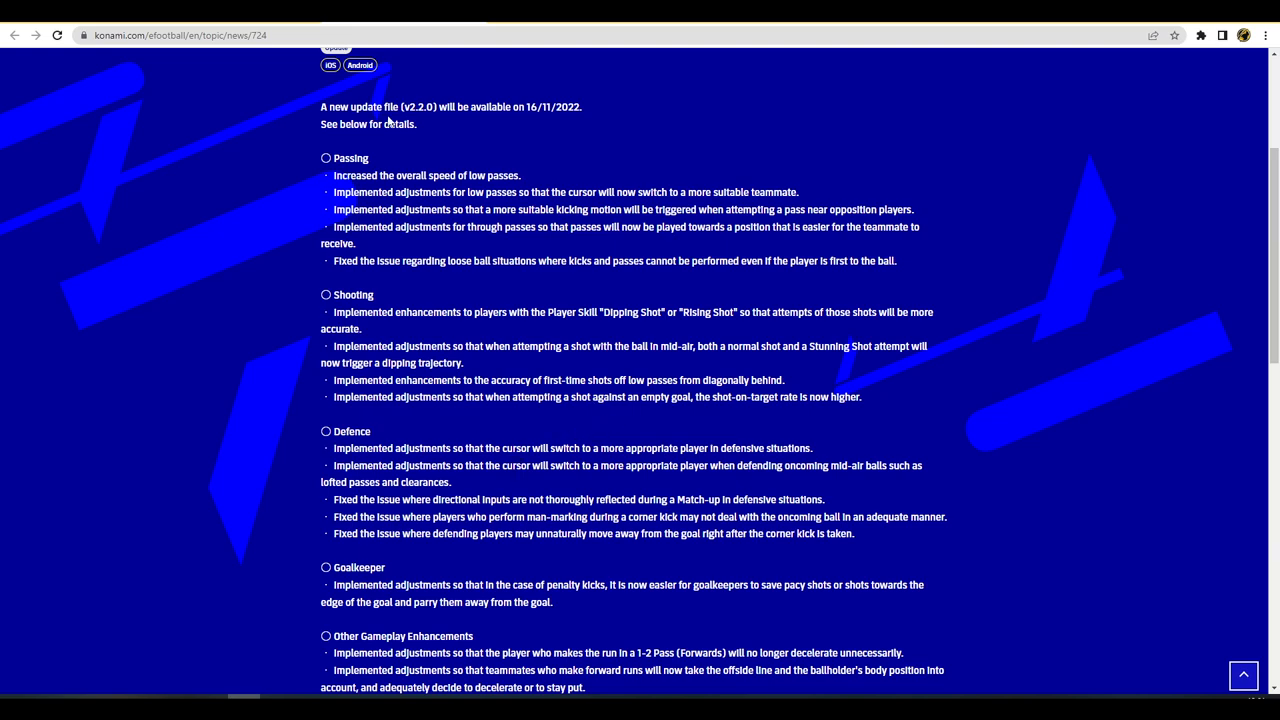
mouse_move(476, 492)
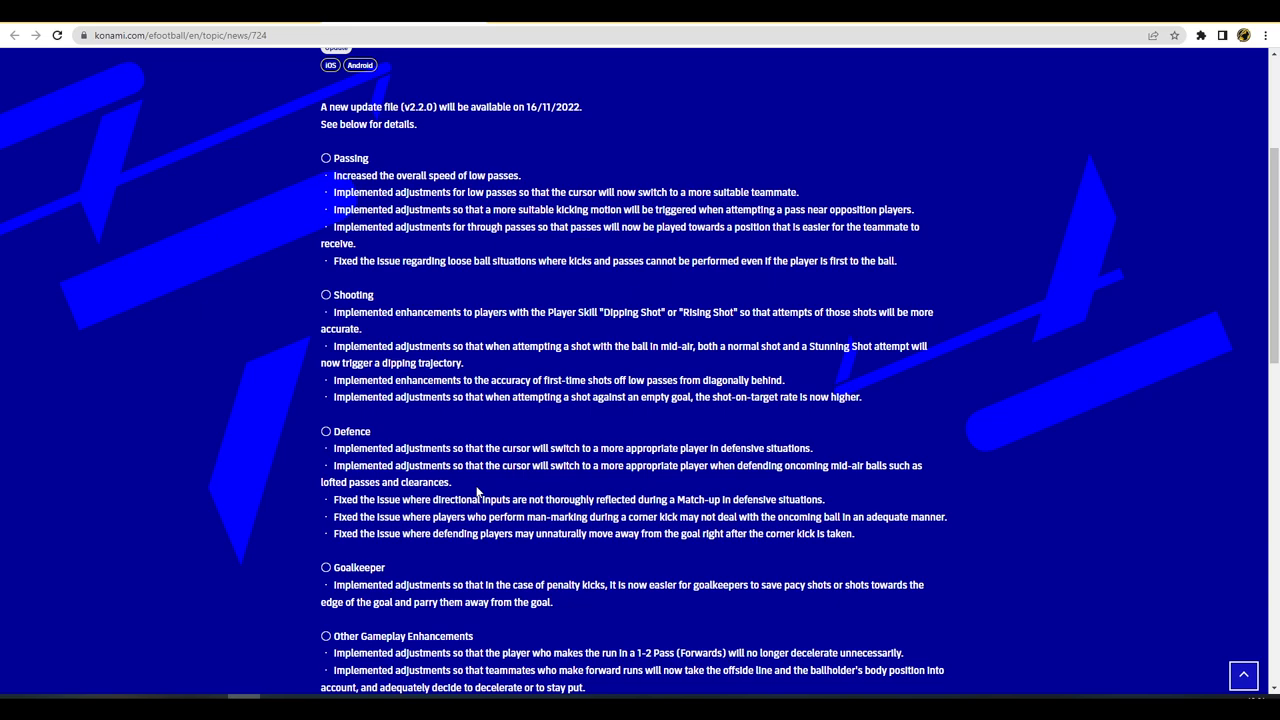
drag(360, 500, 856, 532)
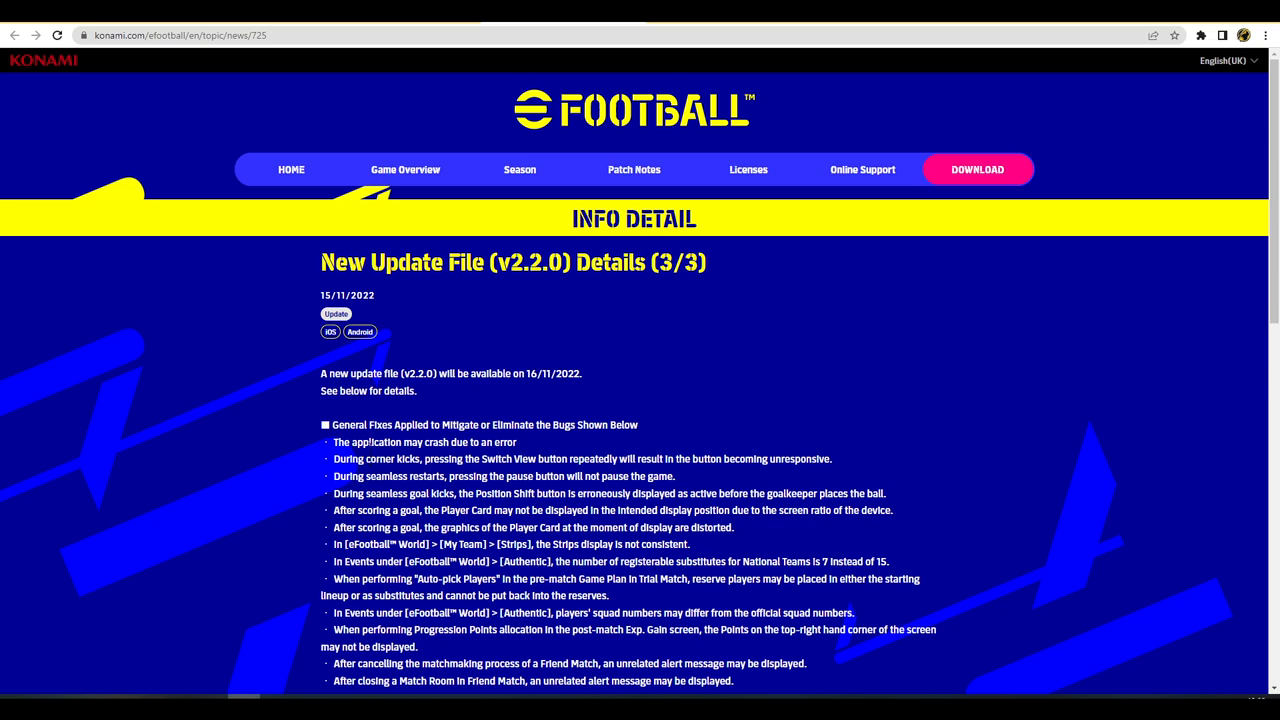
Scroll the Details (3/3) page through the General Fixes and Global Improvements lists
scroll(down, 3)
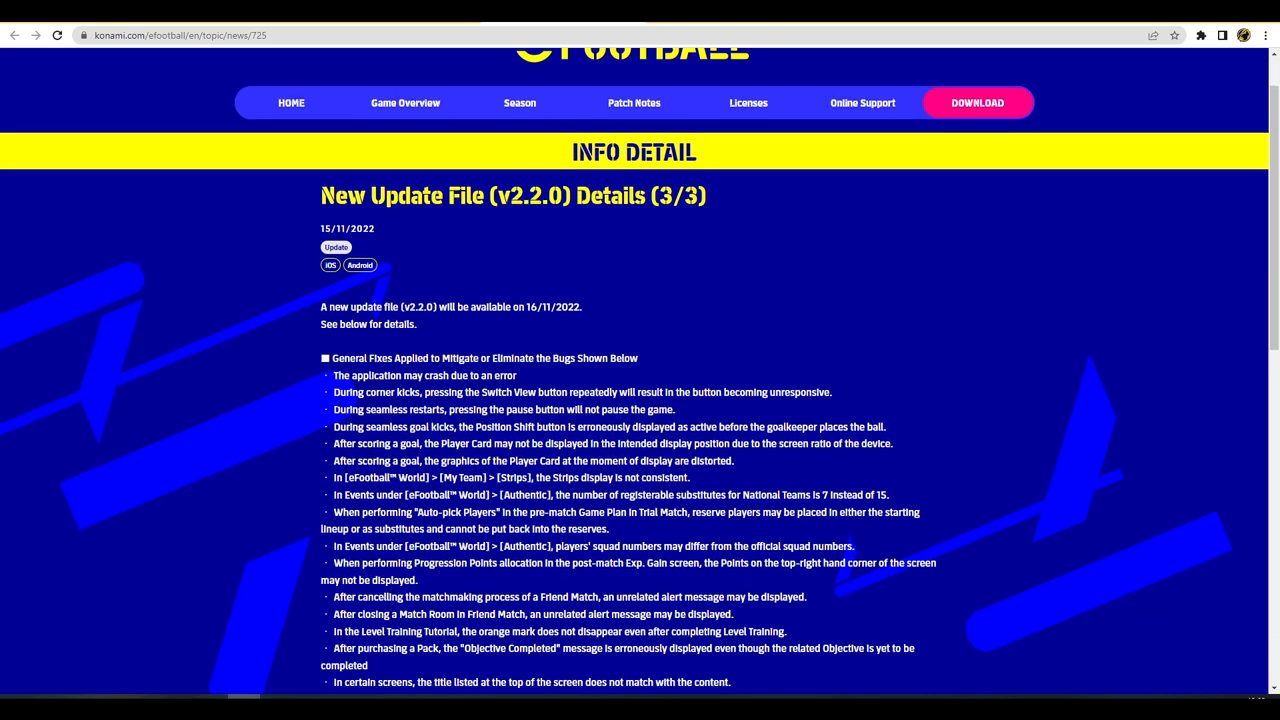
scroll(down, 3)
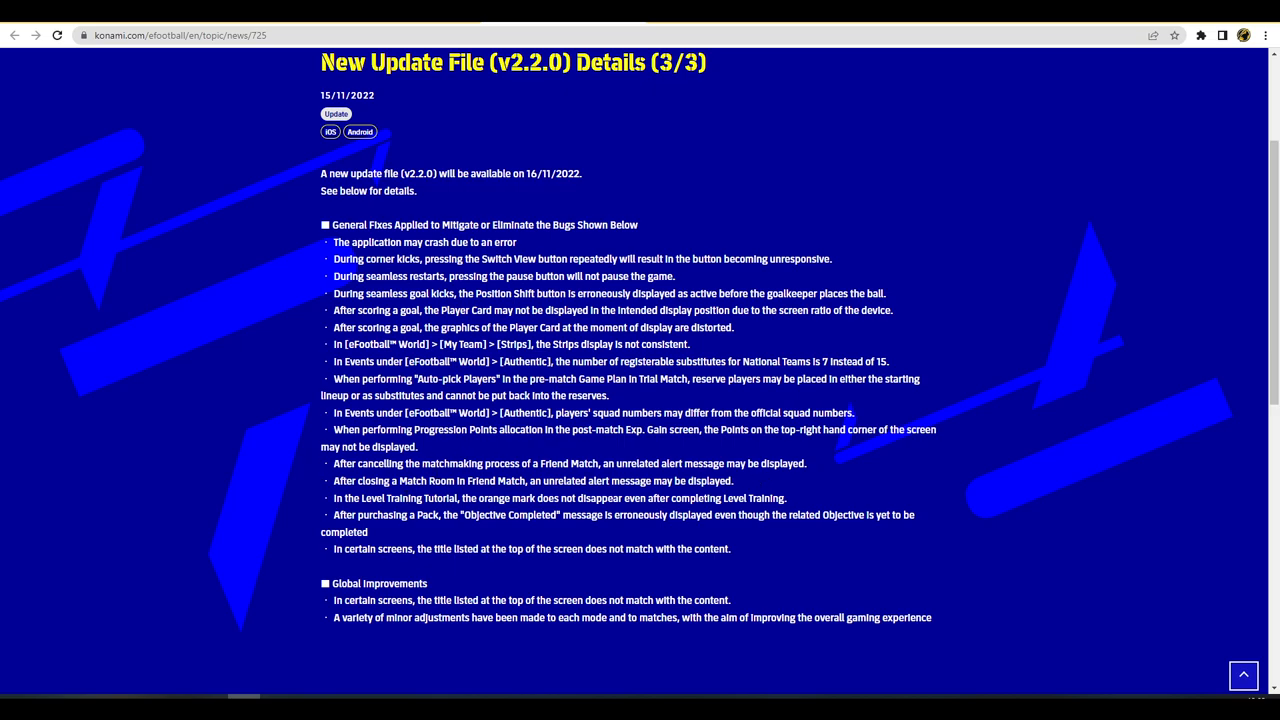
mouse_move(864, 448)
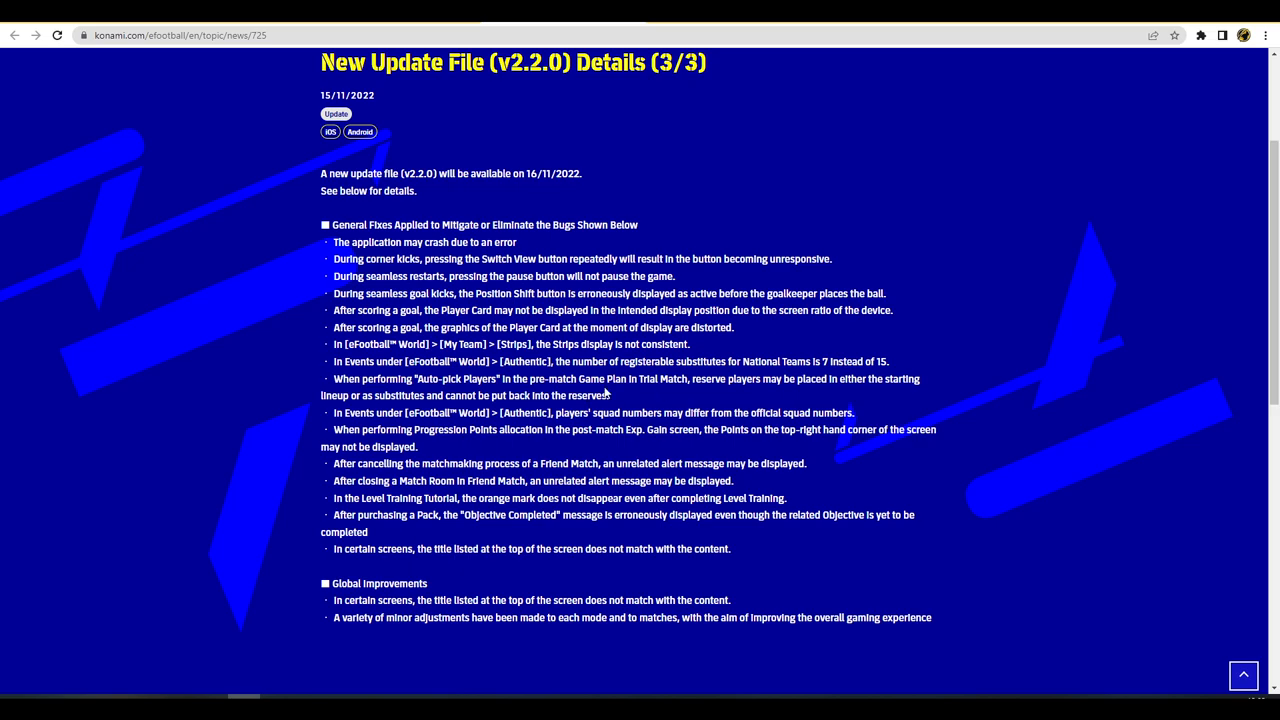
mouse_move(604, 392)
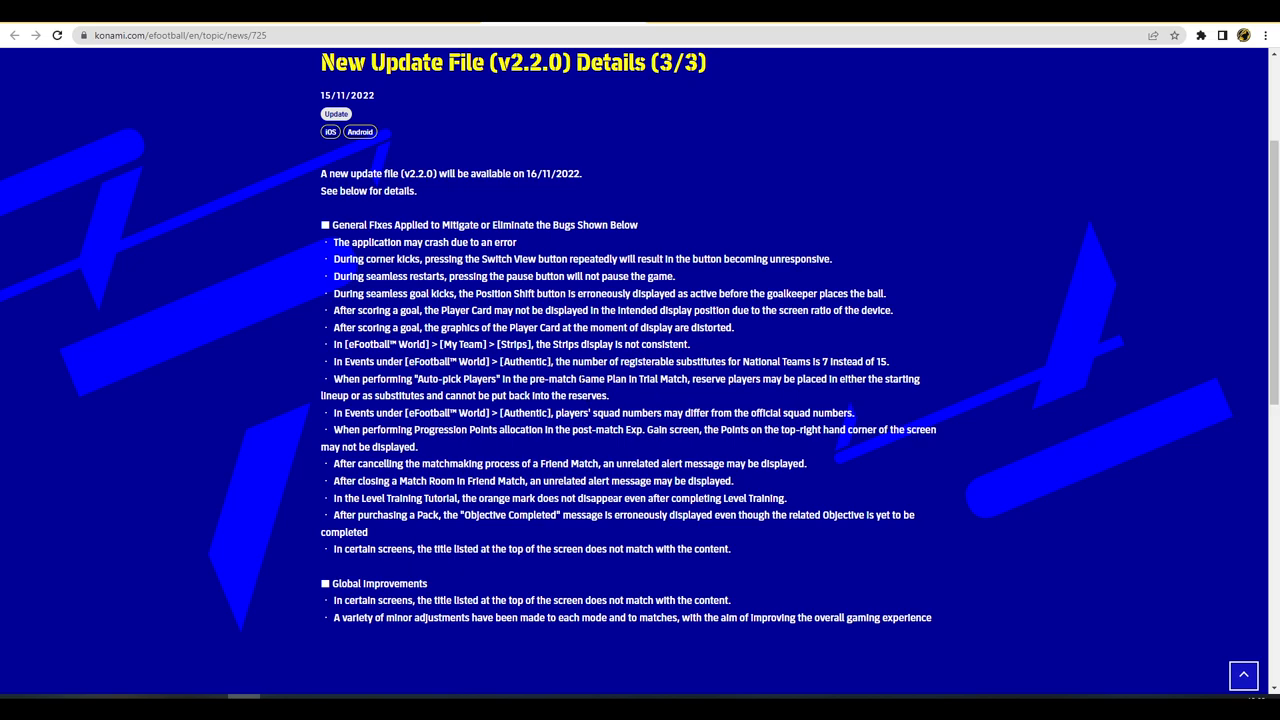